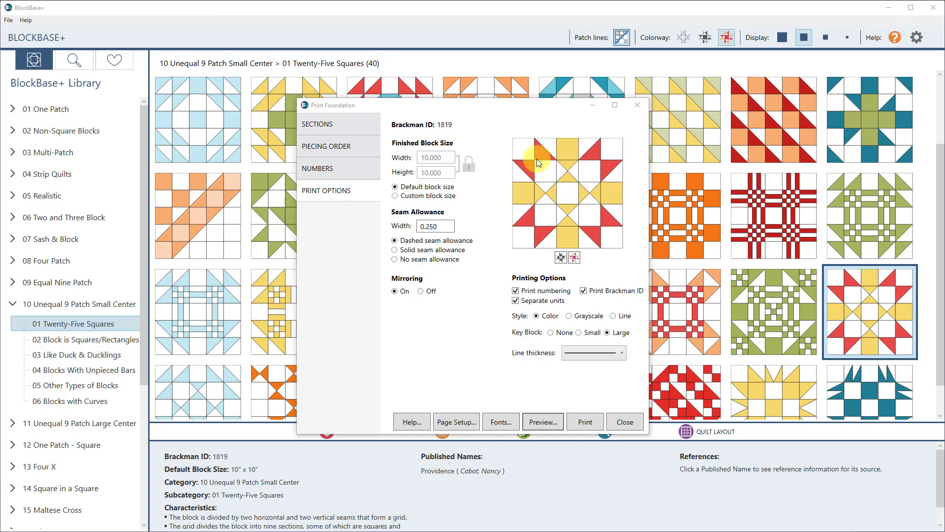
mouse_move(472, 397)
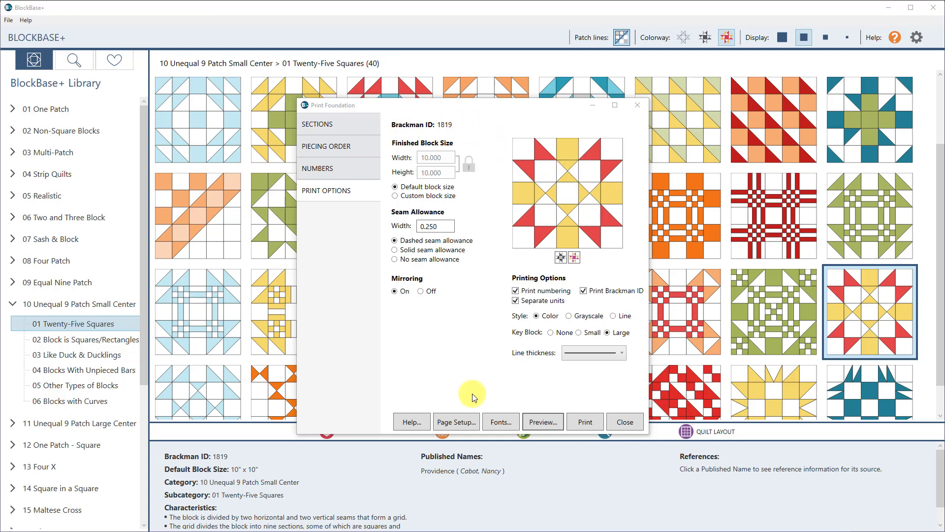
mouse_move(451, 300)
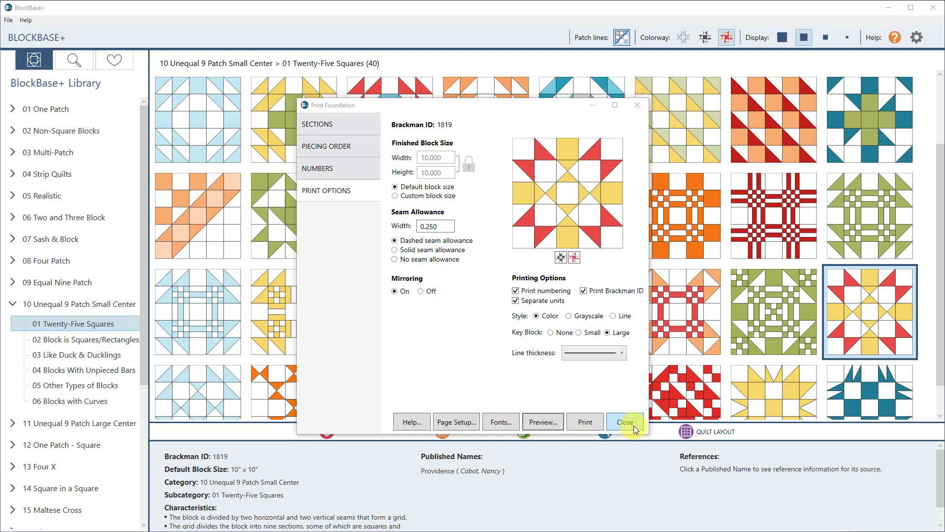
Close the Print Foundation settings dialog to return to the block library.
left_click(625, 422)
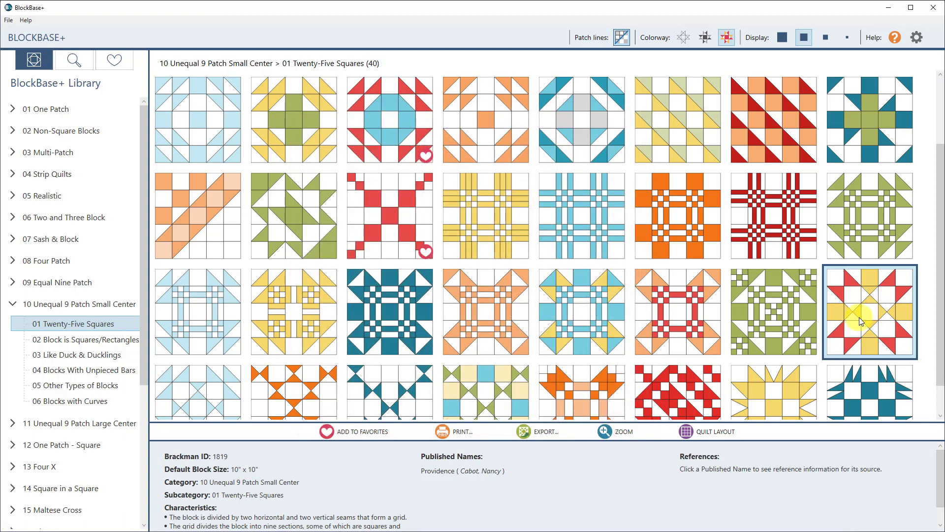
Choose Foundation Pattern from the PRINT menu and review its Print Options page.
left_click(463, 431)
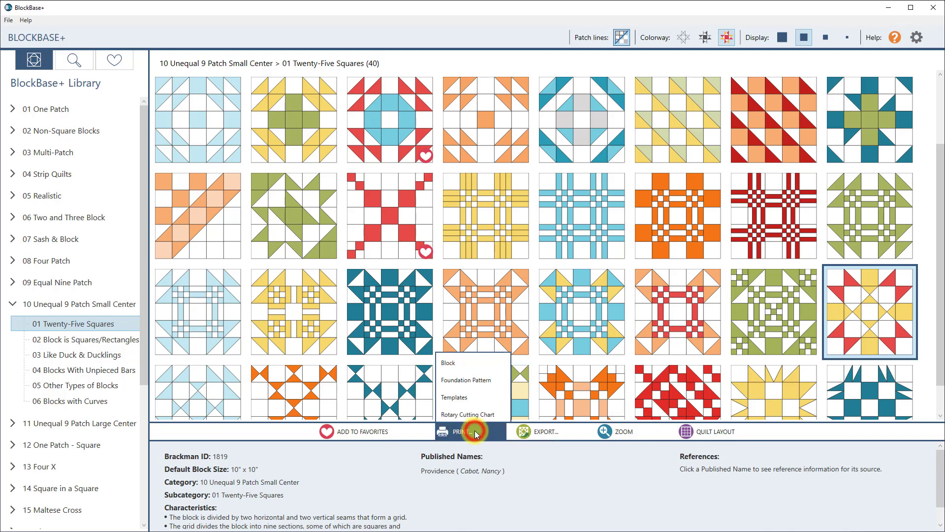
mouse_move(472, 380)
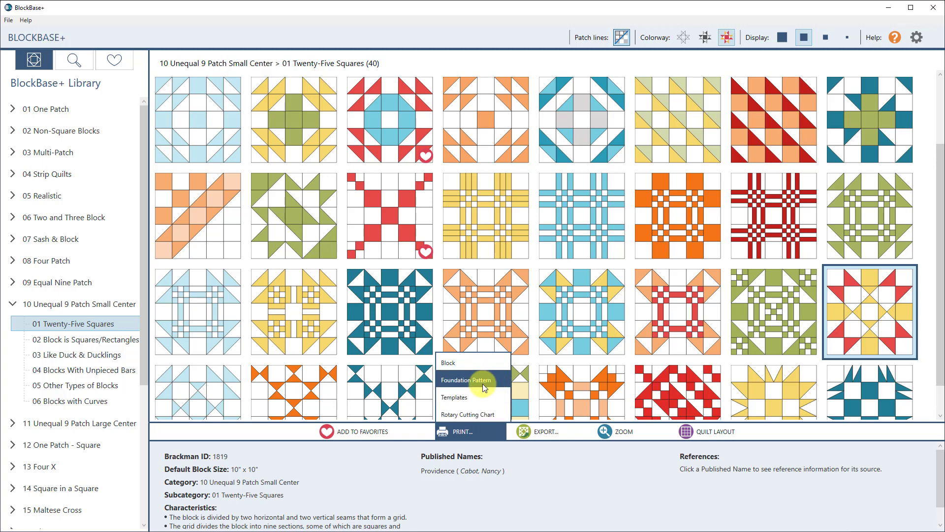
left_click(470, 379)
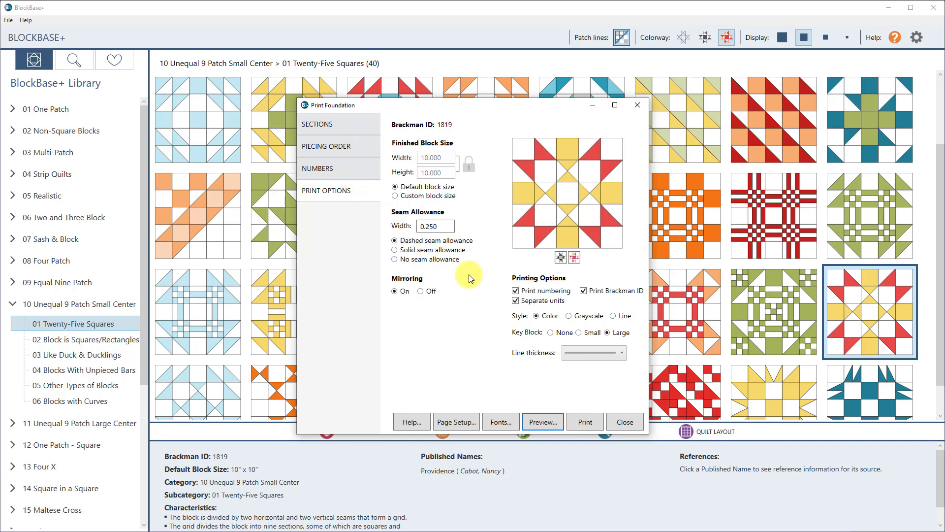
left_click(516, 301)
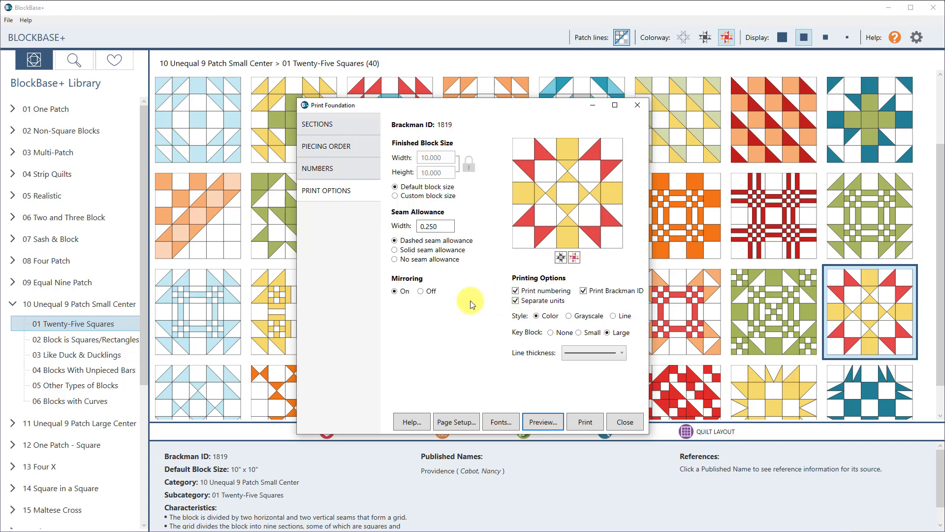
mouse_move(522, 357)
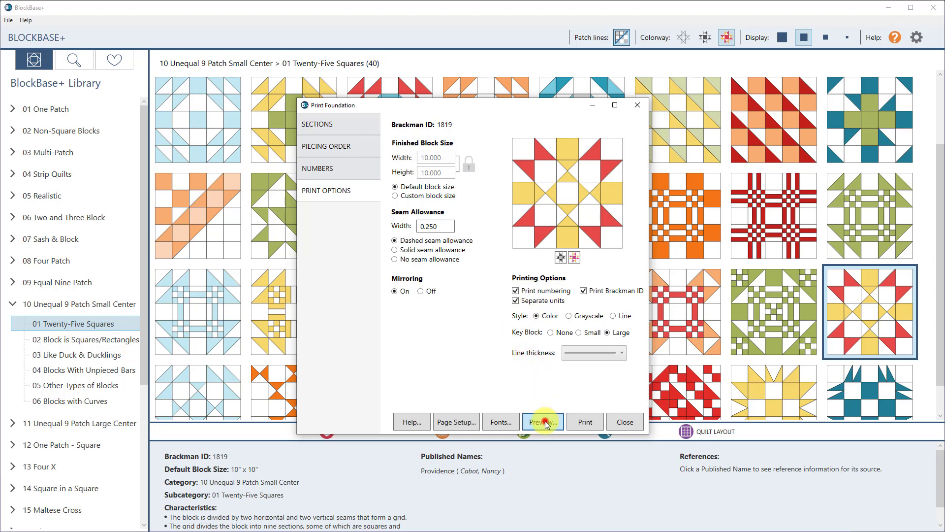
Preview the block 1819 foundation pattern across its five pages.
left_click(542, 421)
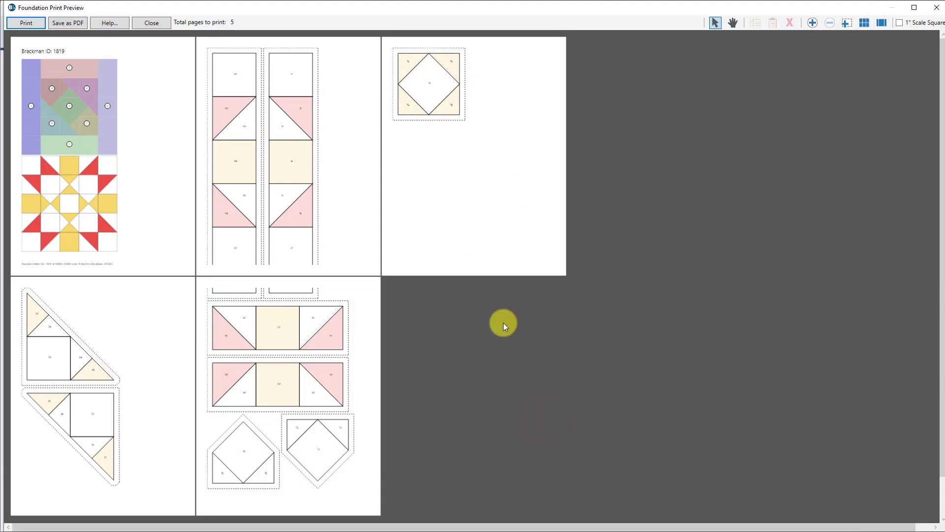
mouse_move(507, 335)
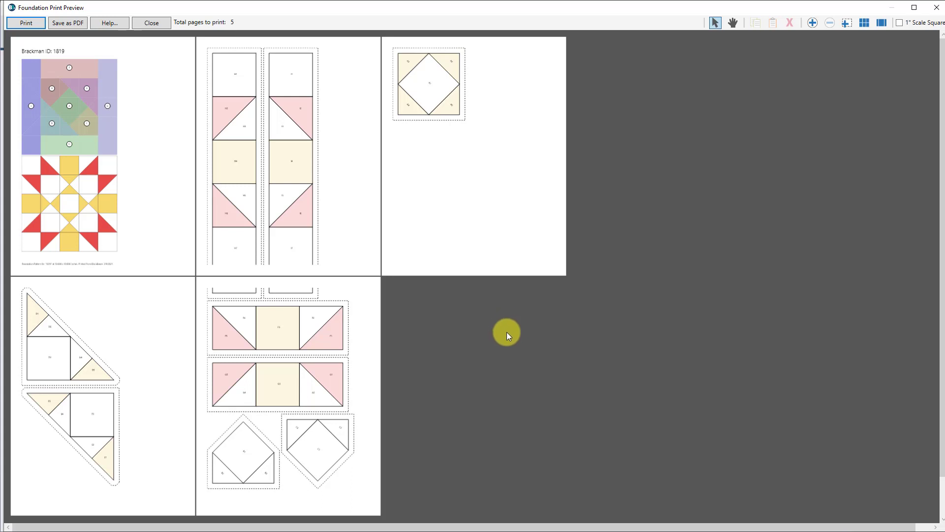
mouse_move(510, 338)
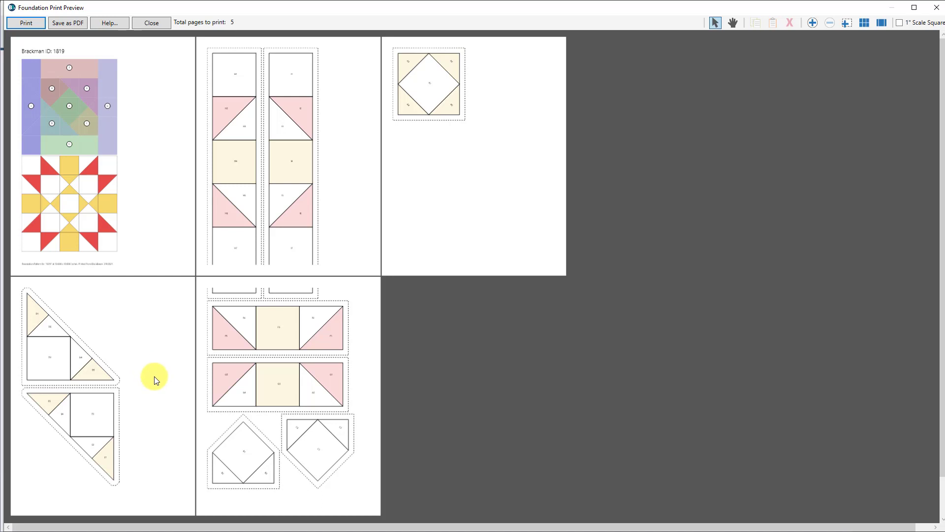
mouse_move(130, 116)
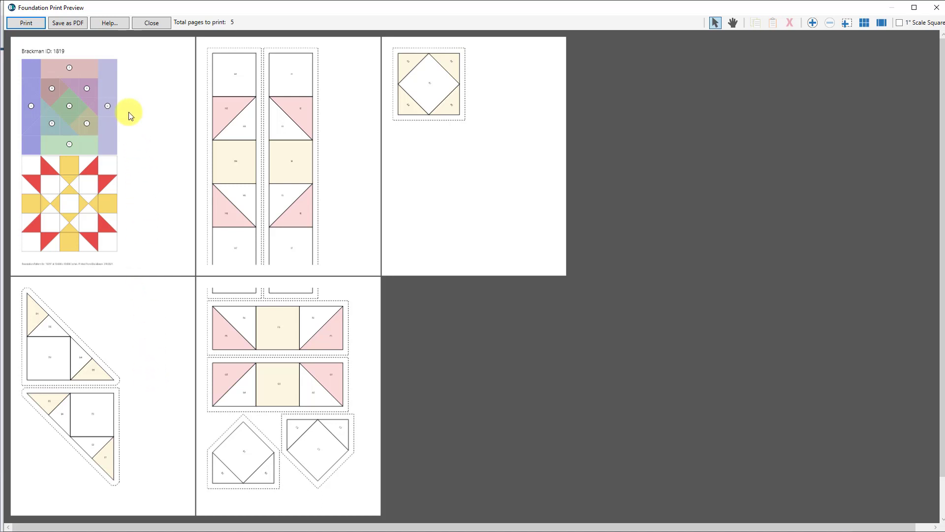
mouse_move(100, 149)
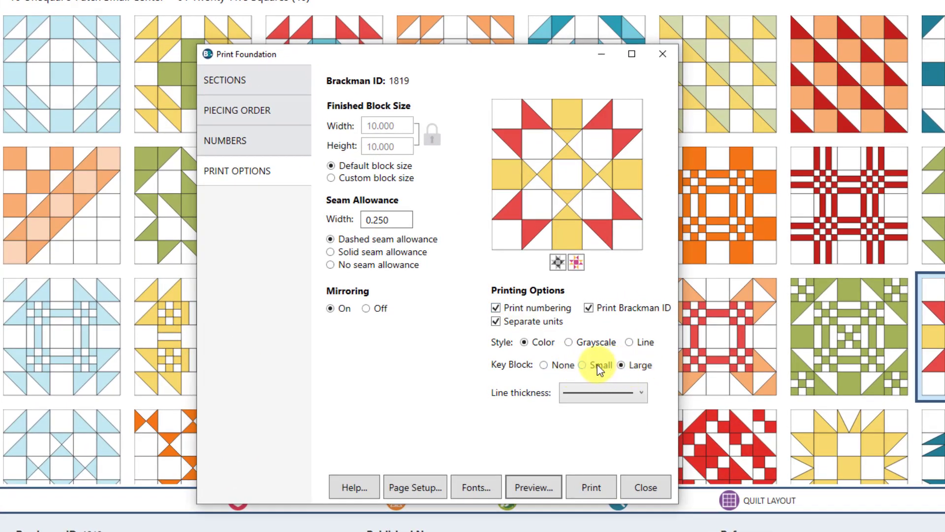
Try Key Block Small, revert to Large, and reopen the foundation preview.
left_click(585, 365)
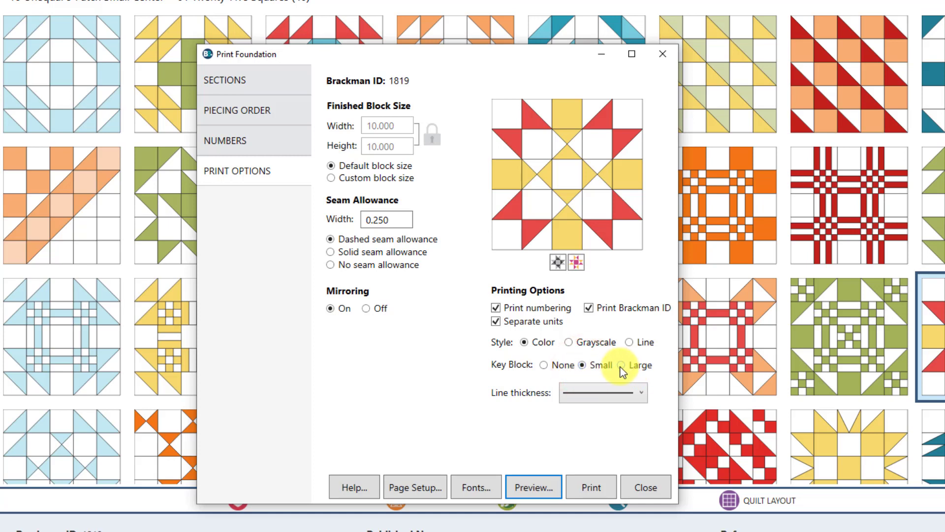
left_click(630, 365)
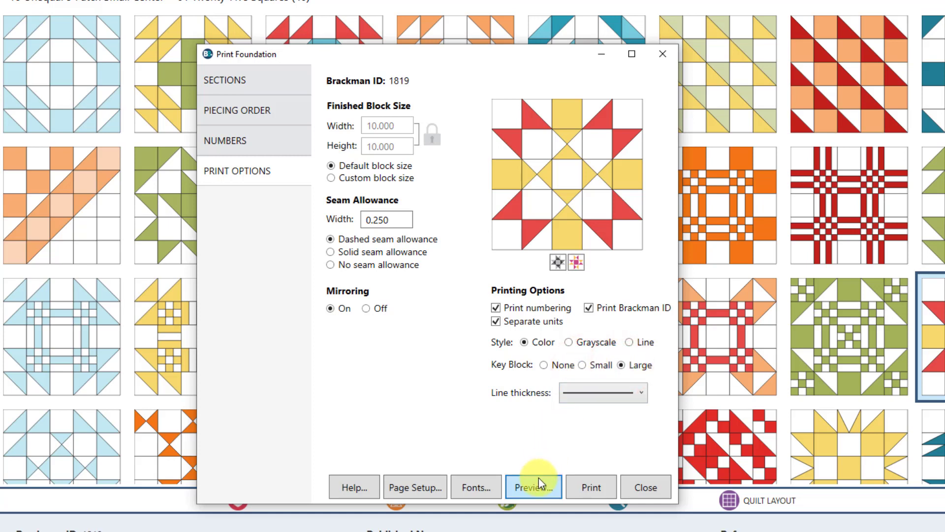
left_click(532, 486)
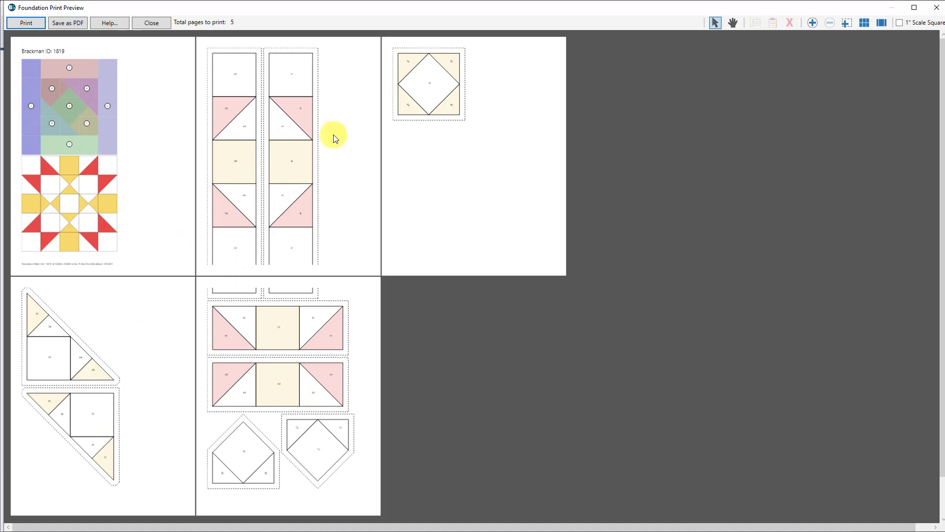
mouse_move(192, 119)
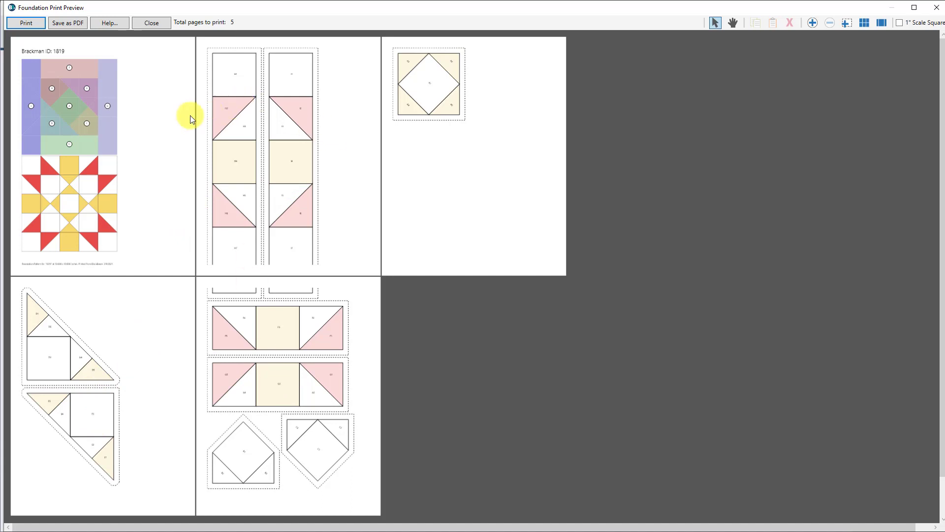
mouse_move(232, 205)
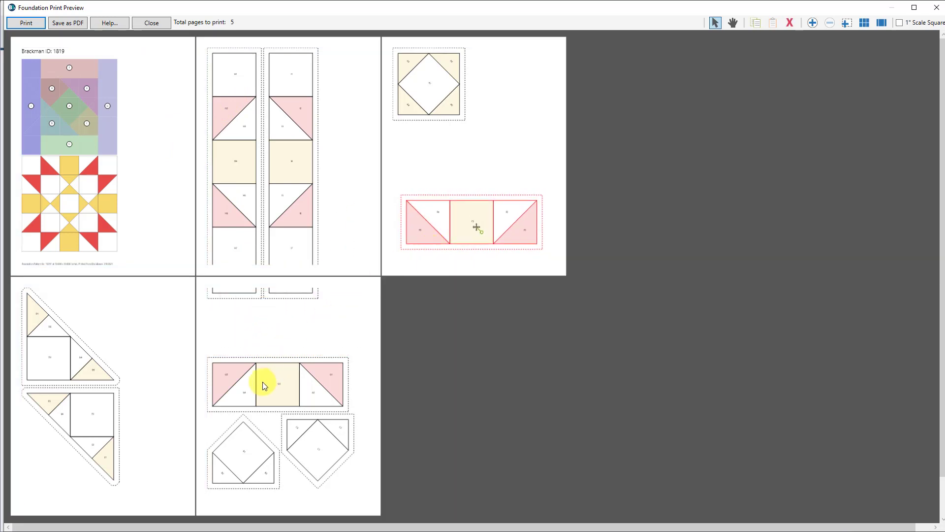
Drag the remaining strip unit from page 5 onto page 3, then deselect it.
left_click(265, 383)
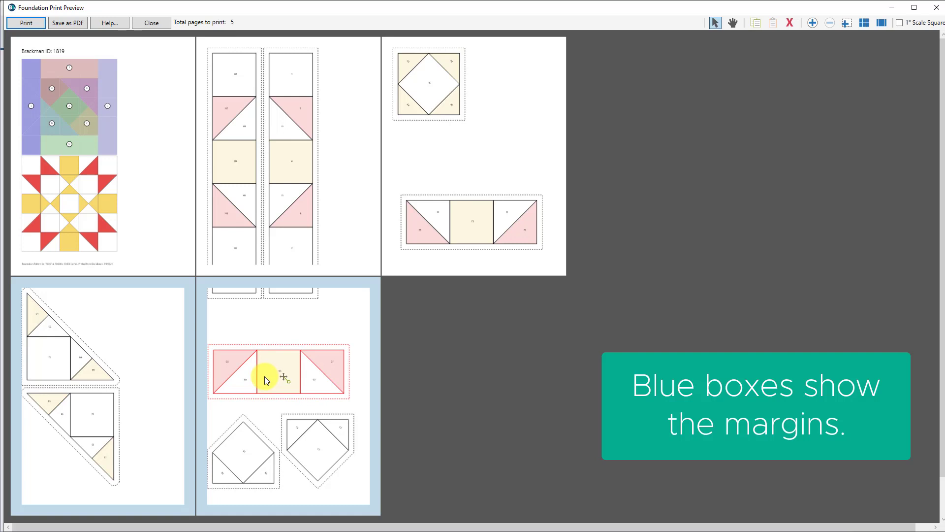
left_click_drag(266, 380, 294, 355)
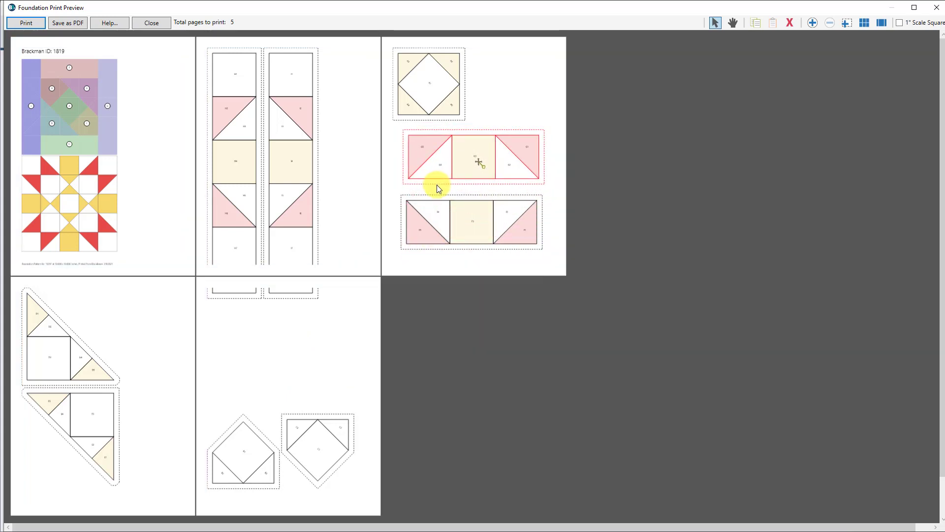
left_click(440, 165)
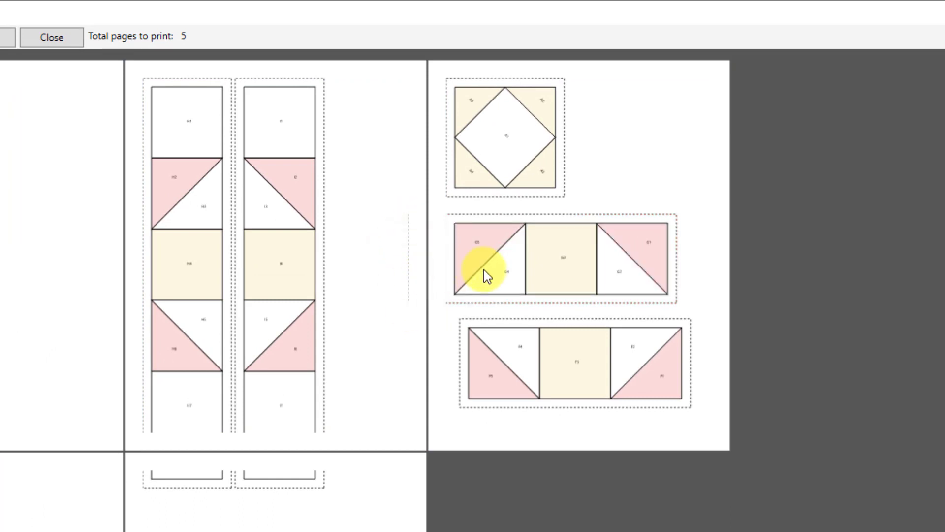
mouse_move(488, 284)
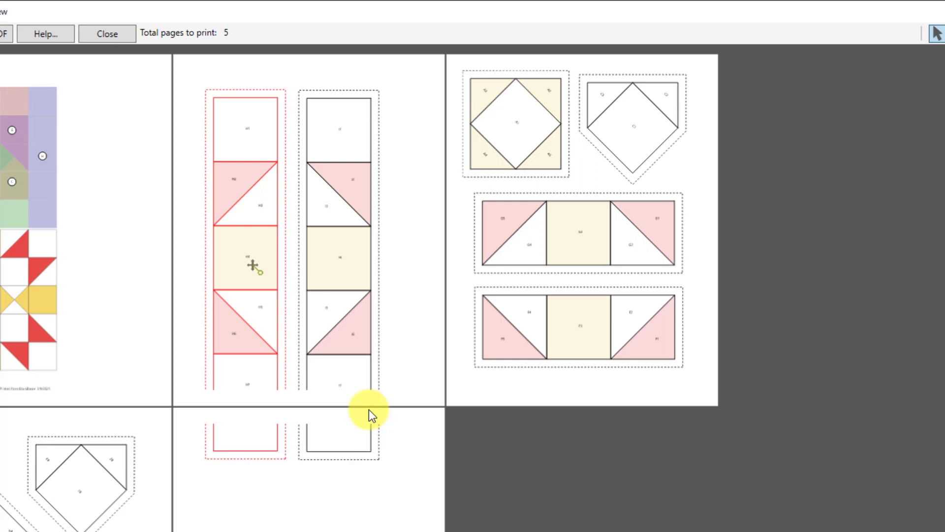
mouse_move(250, 360)
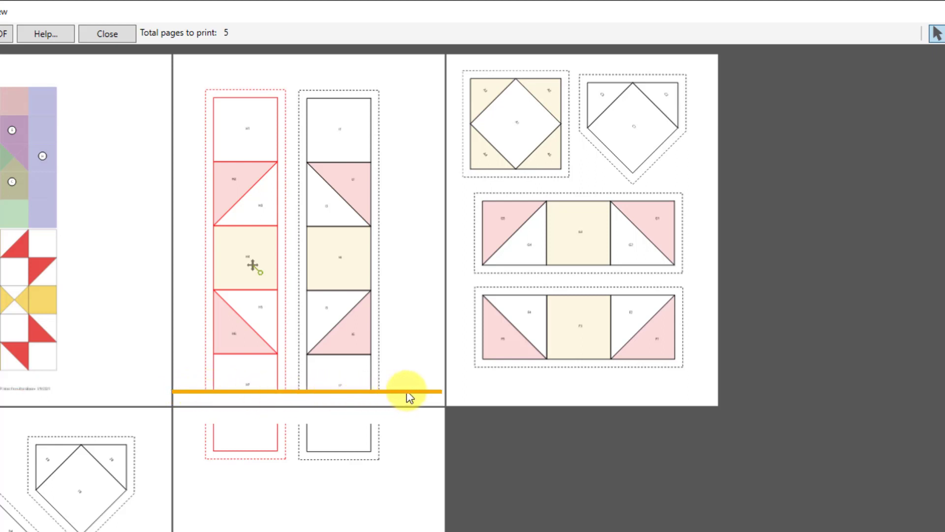
left_click_drag(408, 392, 377, 420)
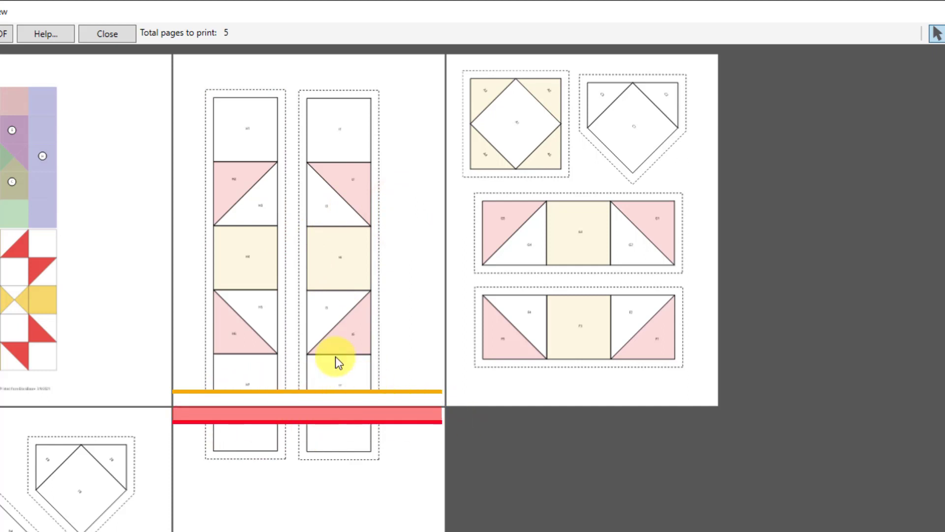
mouse_move(338, 304)
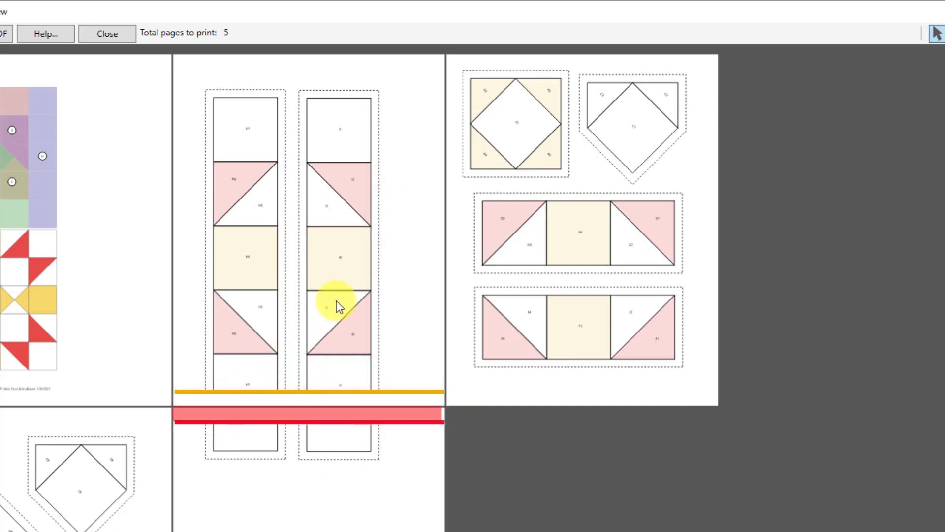
left_click(342, 283)
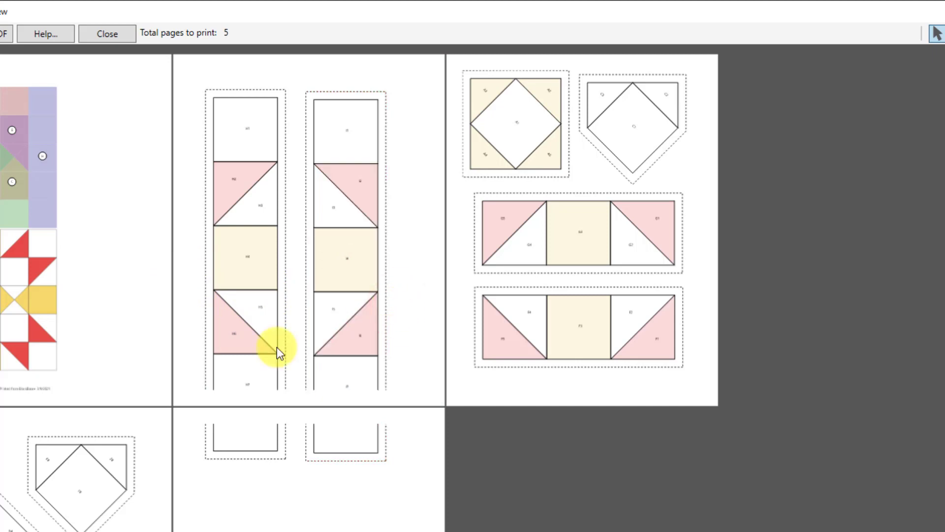
mouse_move(184, 476)
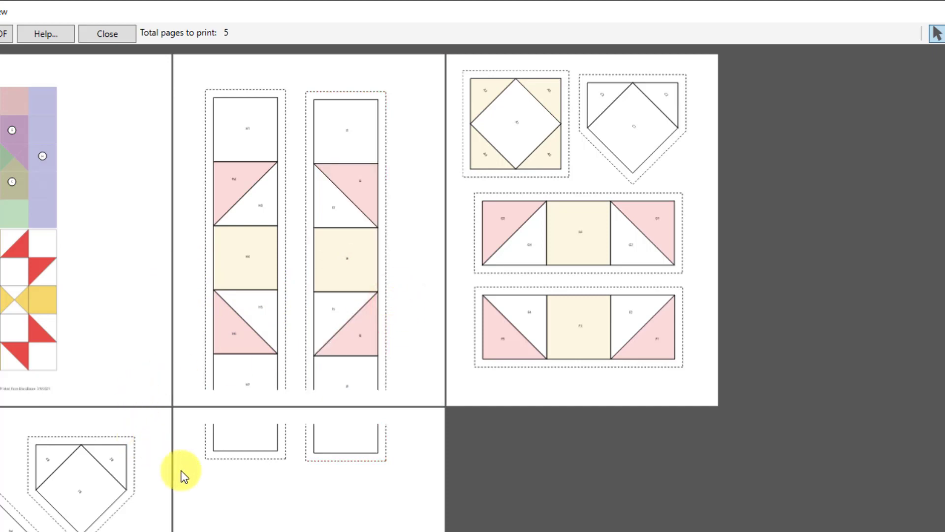
mouse_move(271, 277)
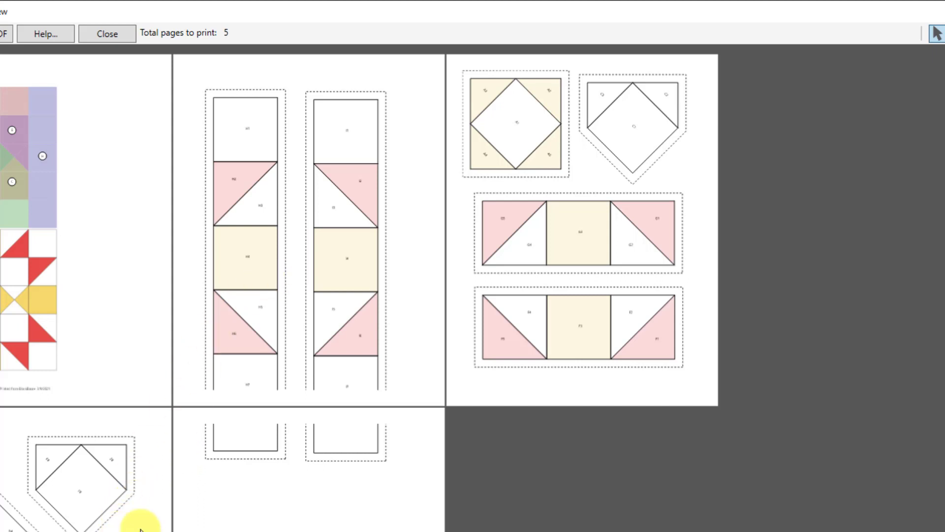
mouse_move(754, 245)
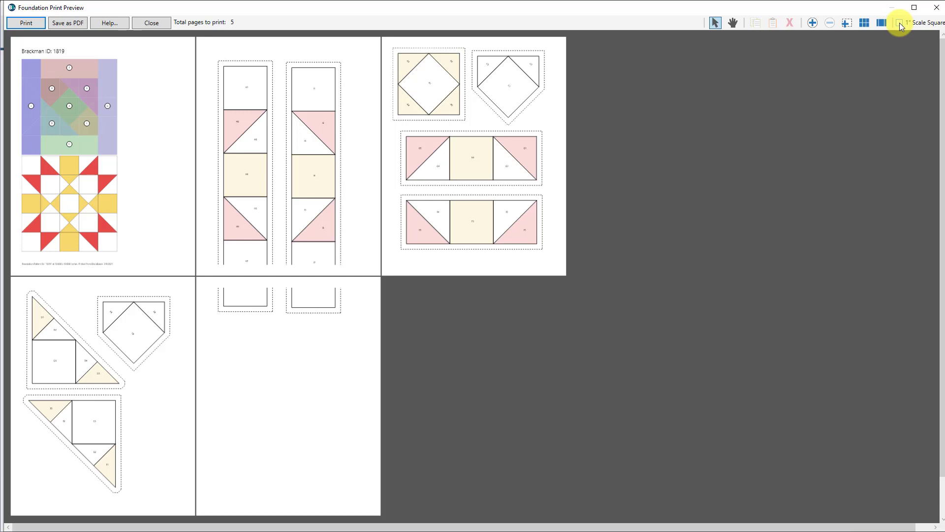
mouse_move(899, 25)
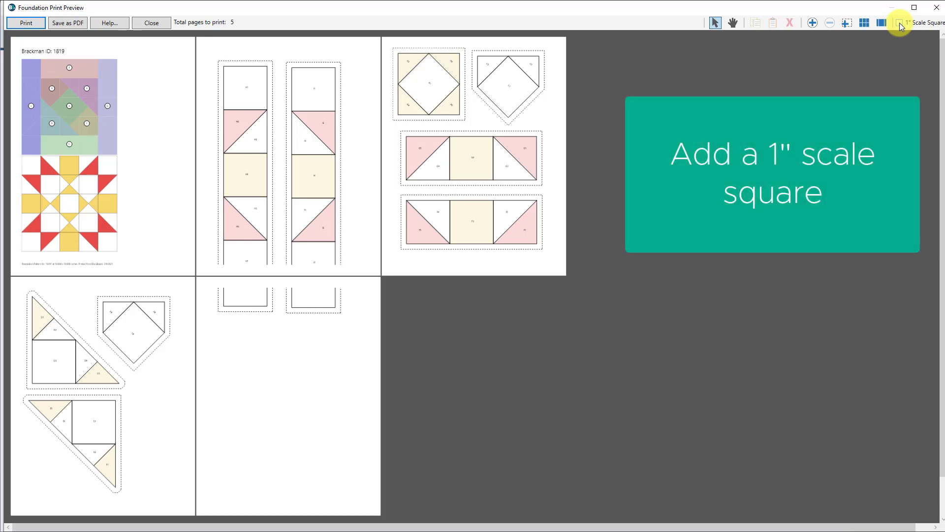
Enable the 1" Scale Square so it prints on page one.
left_click(899, 22)
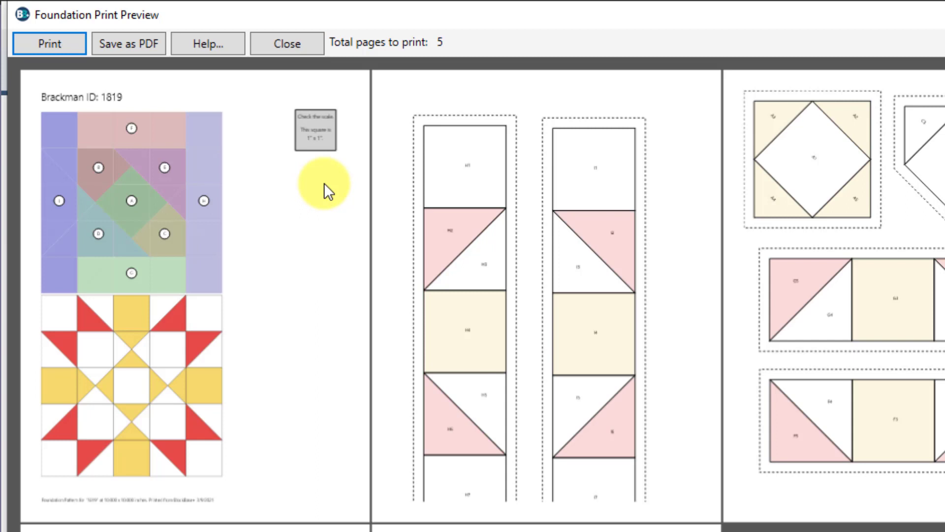
mouse_move(309, 189)
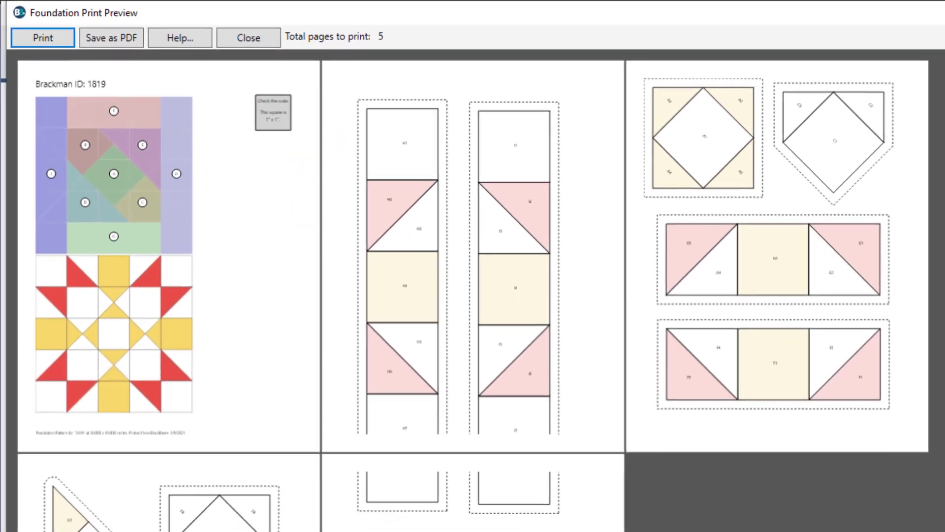
left_click(914, 23)
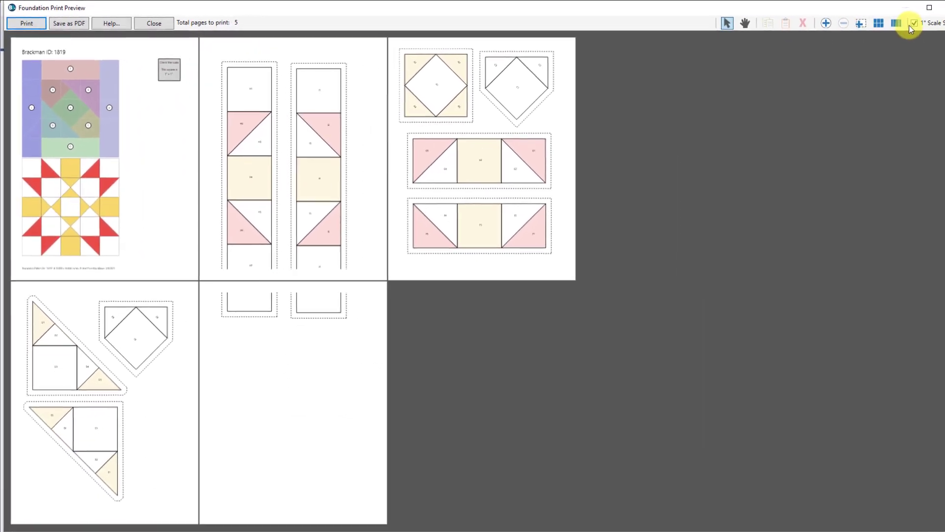
left_click(880, 23)
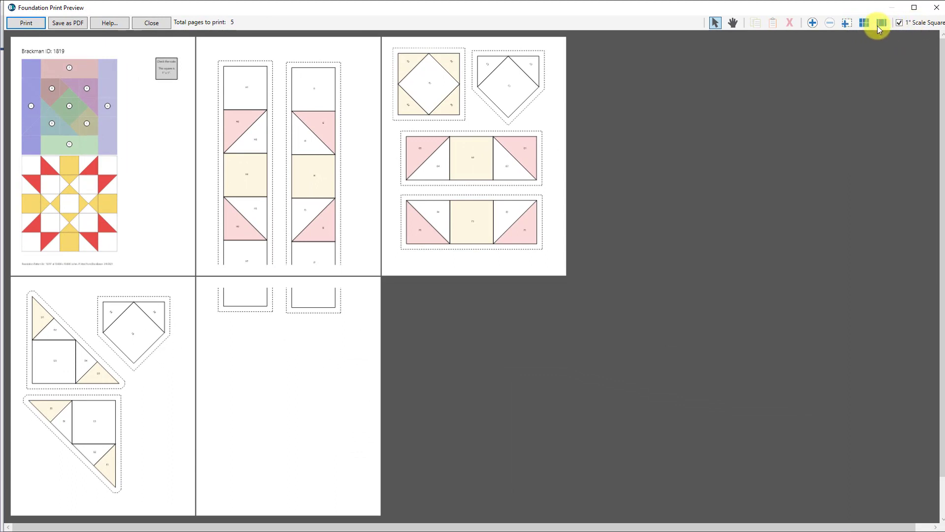
mouse_move(880, 23)
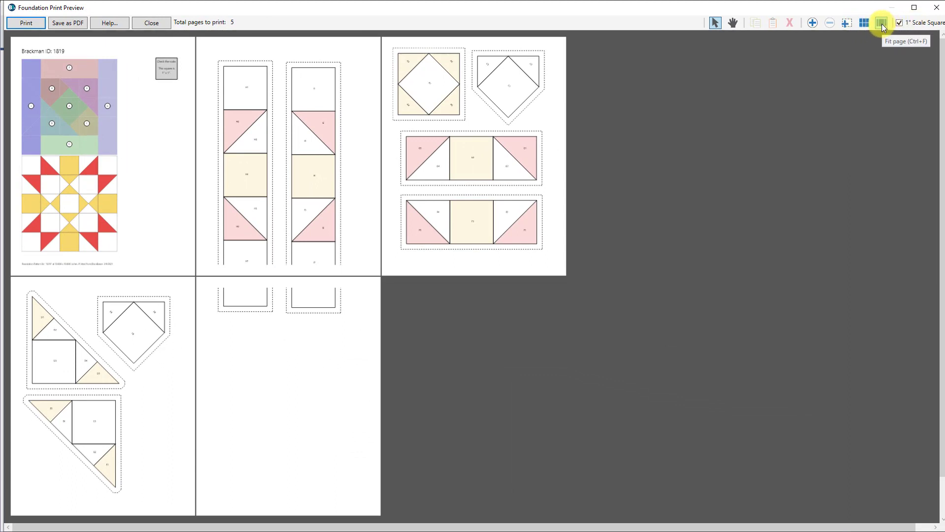
Fit a single page to the preview window.
left_click(881, 24)
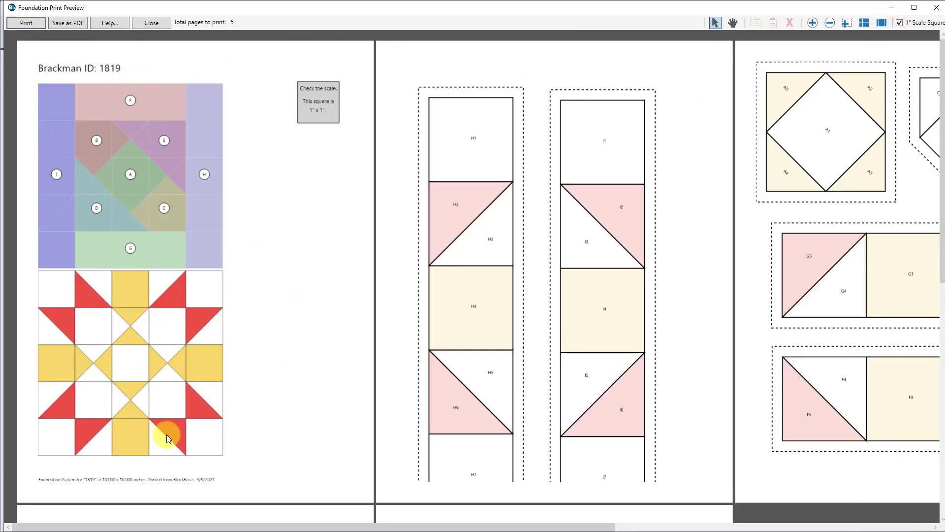
mouse_move(202, 354)
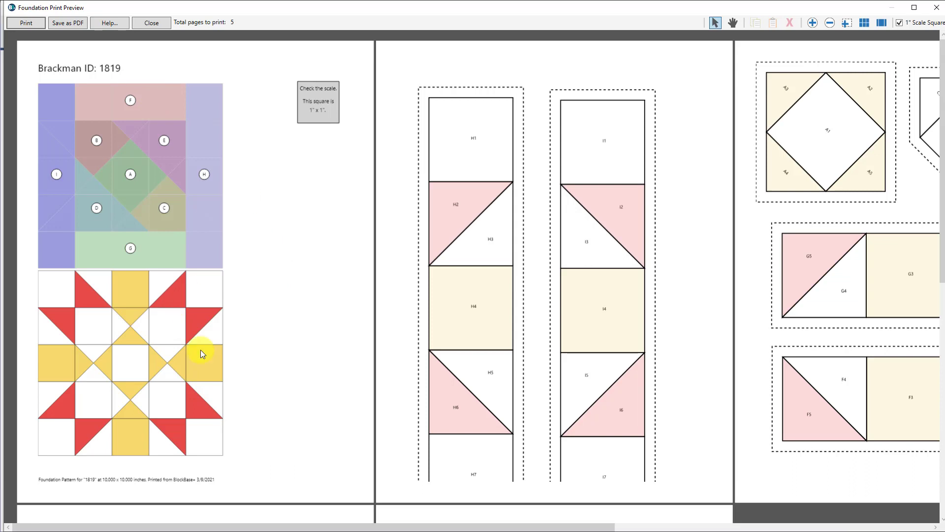
mouse_move(369, 496)
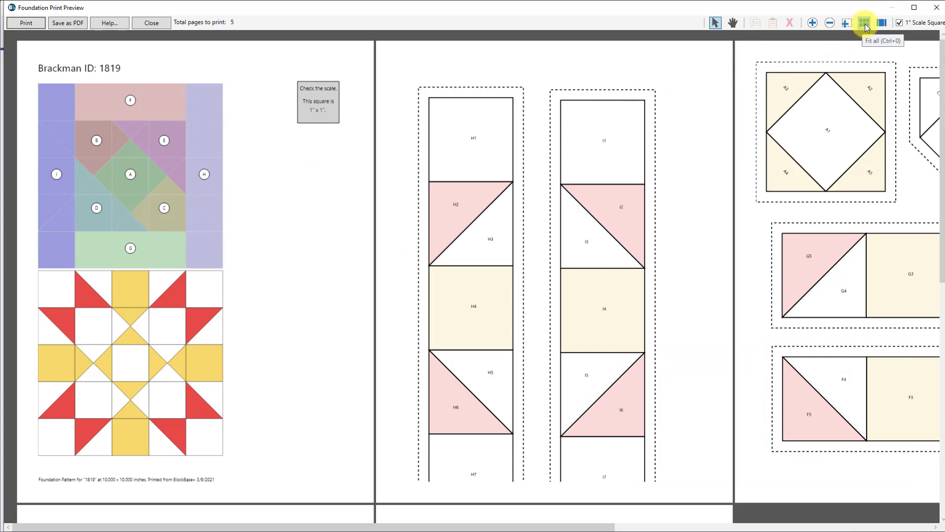
left_click(864, 22)
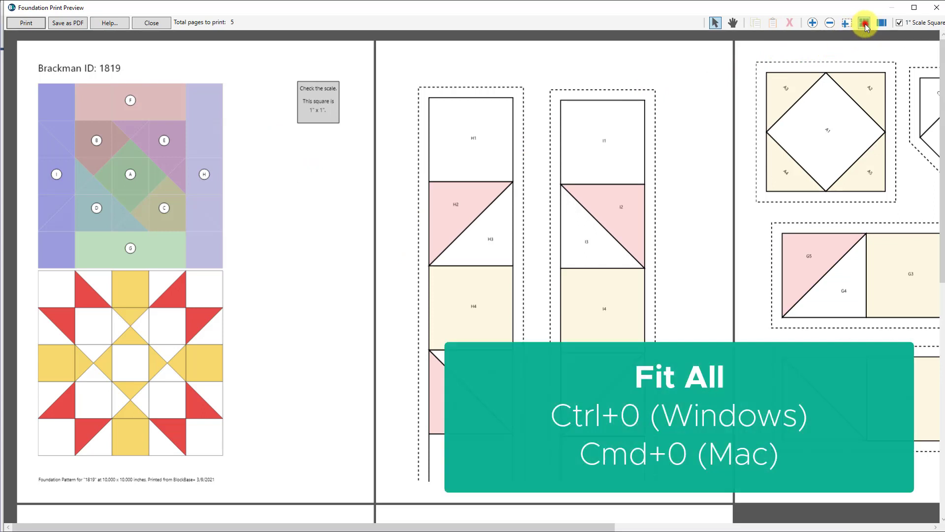
left_click(865, 22)
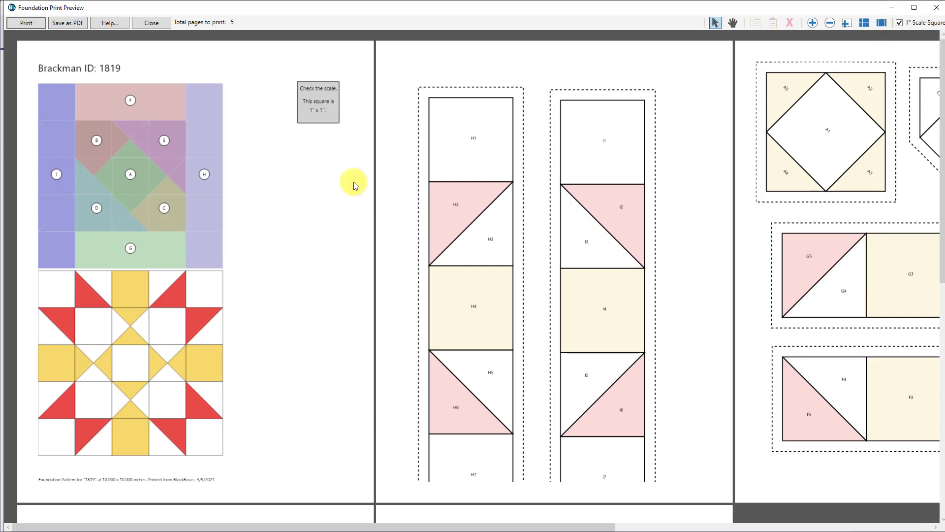
mouse_move(398, 502)
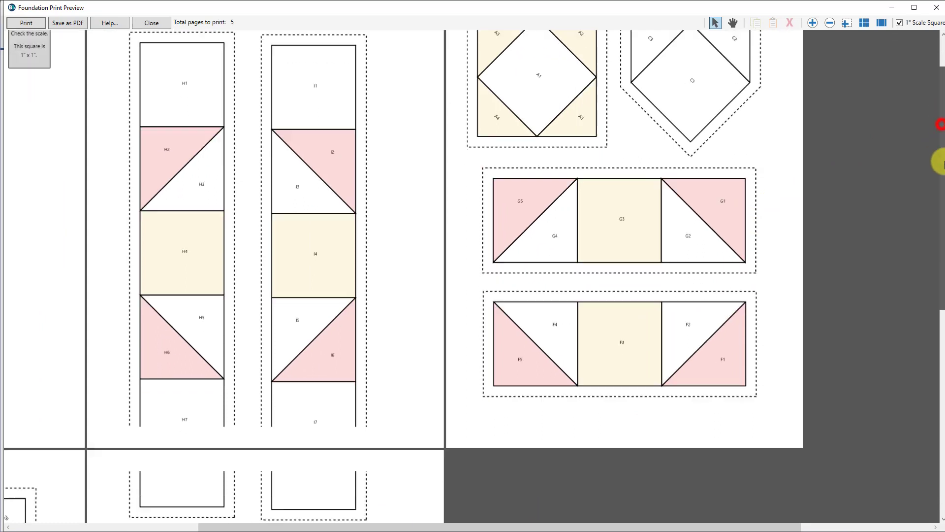
Scroll down the preview and switch to the Pan tool.
scroll("down", 3)
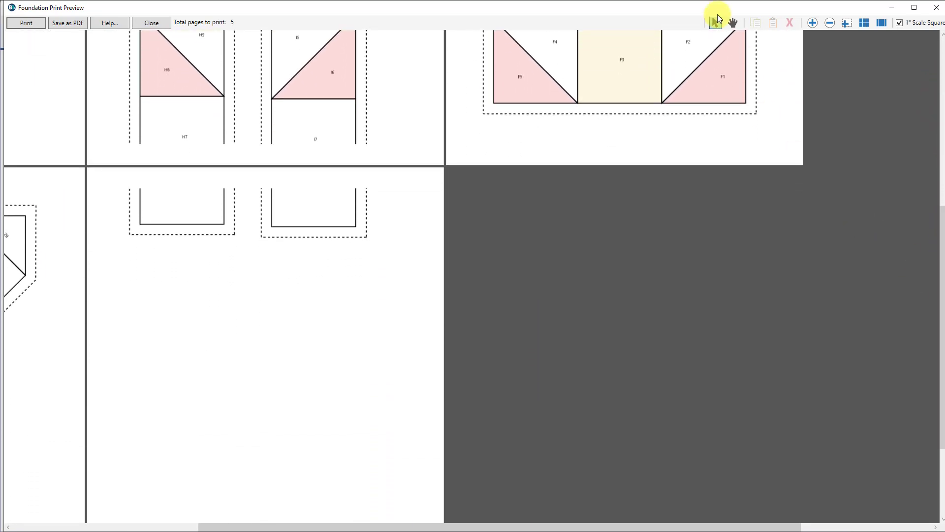
mouse_move(733, 23)
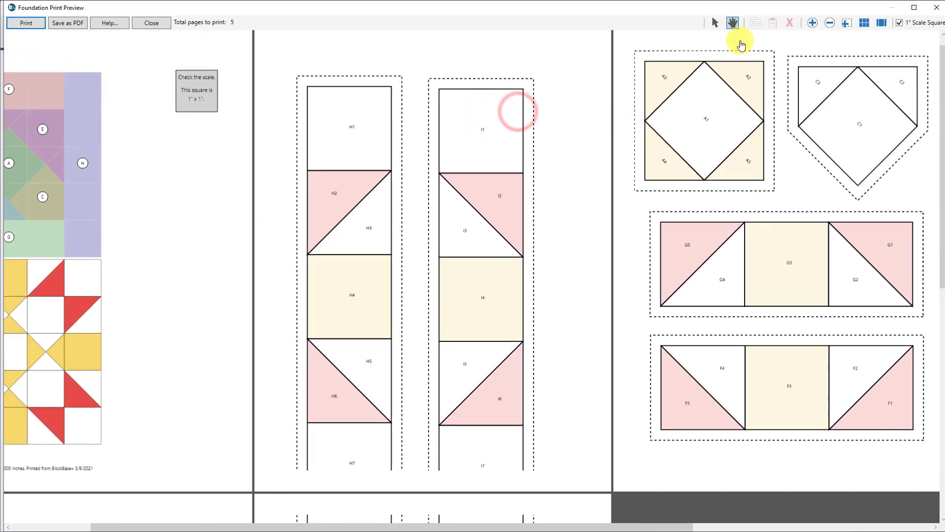
mouse_move(365, 245)
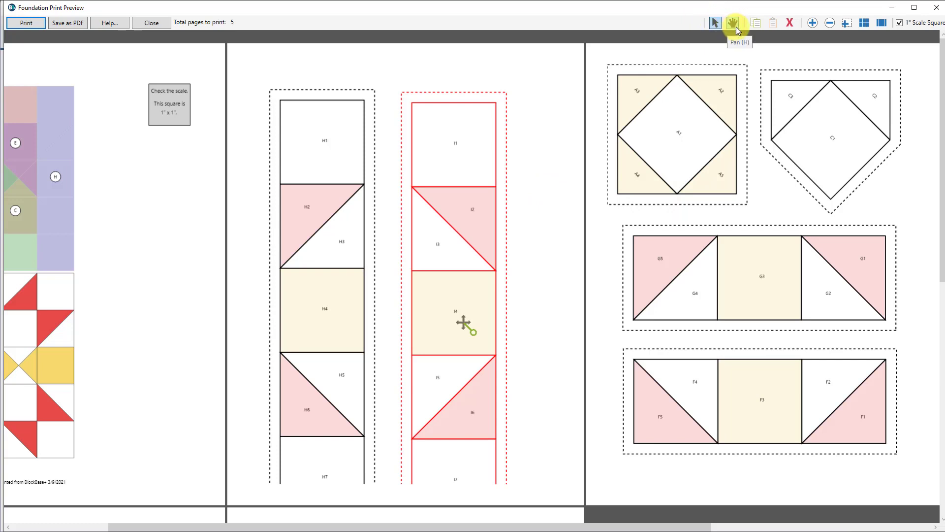
left_click(733, 23)
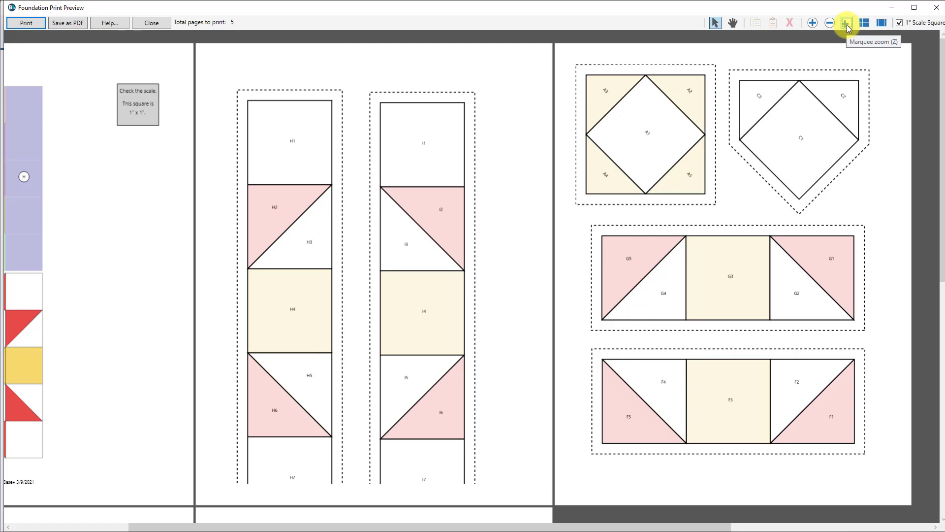
left_click(846, 22)
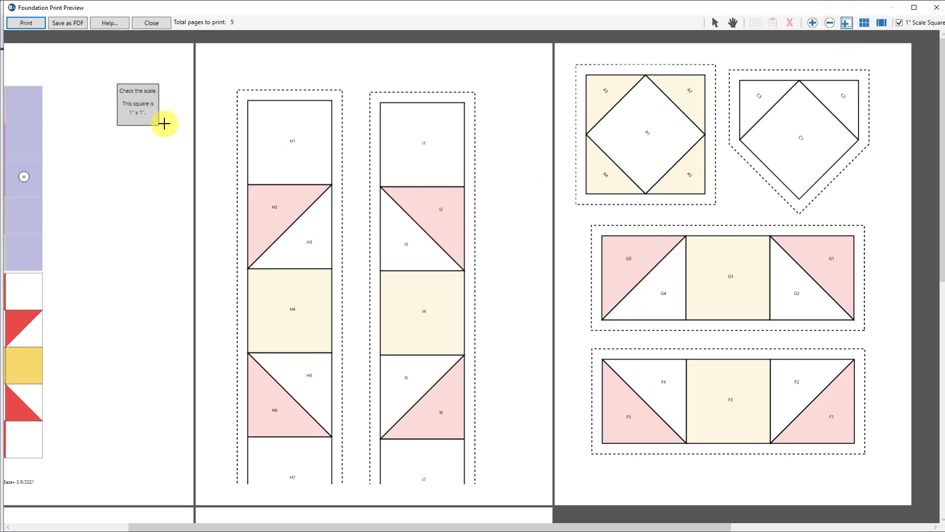
left_click_drag(163, 123, 513, 339)
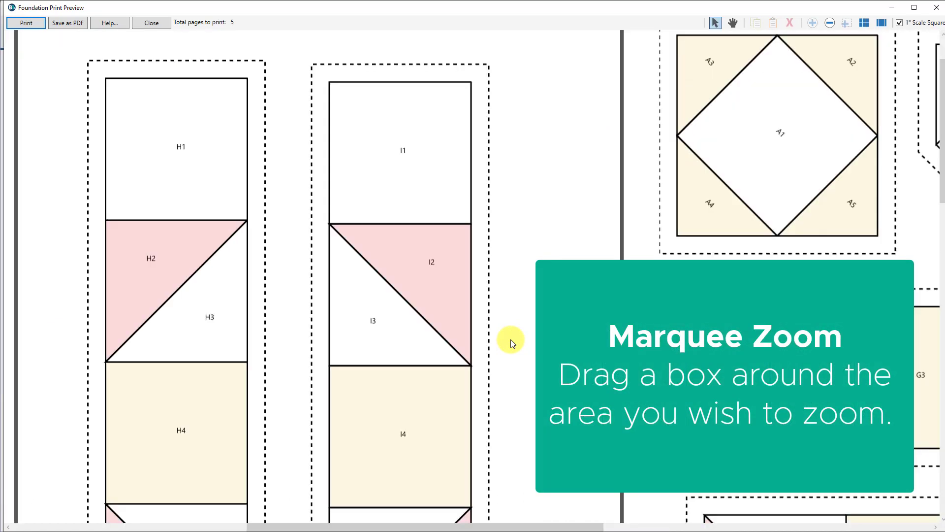
mouse_move(370, 269)
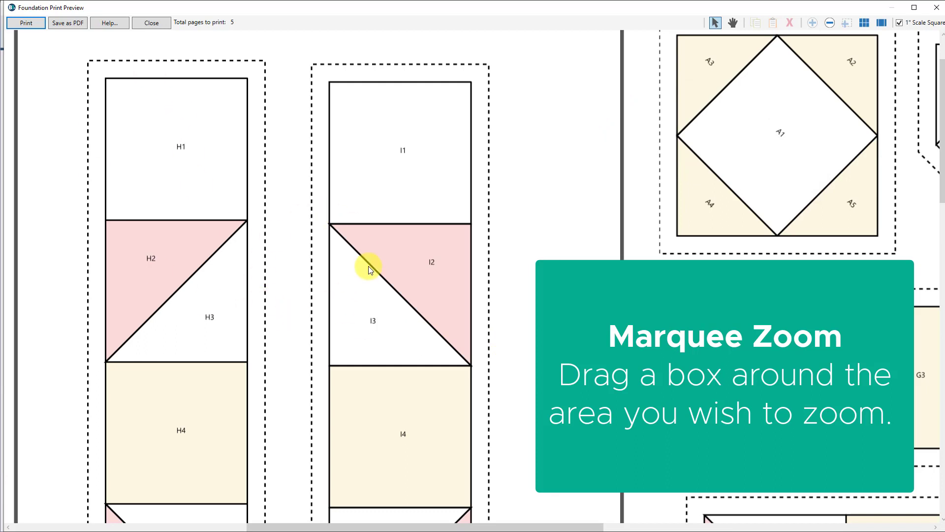
left_click(864, 23)
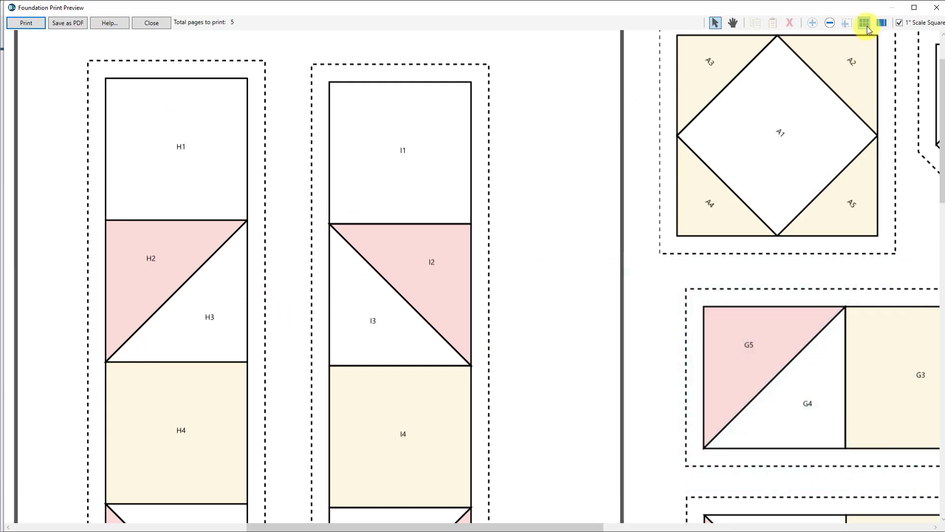
mouse_move(867, 23)
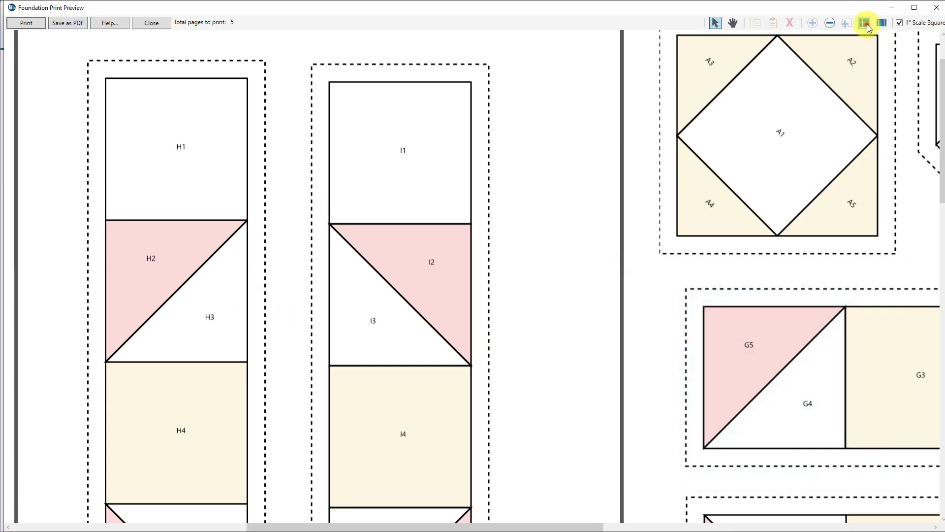
left_click(845, 22)
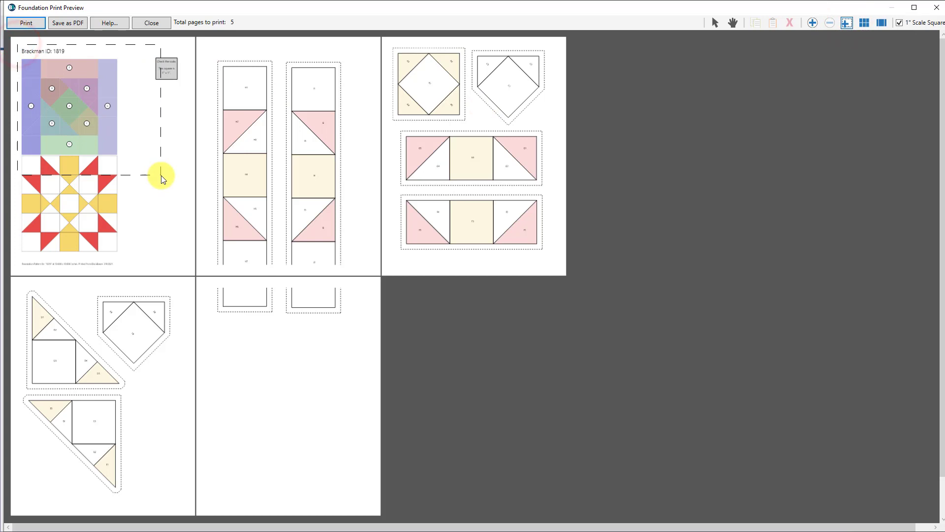
left_click(812, 22)
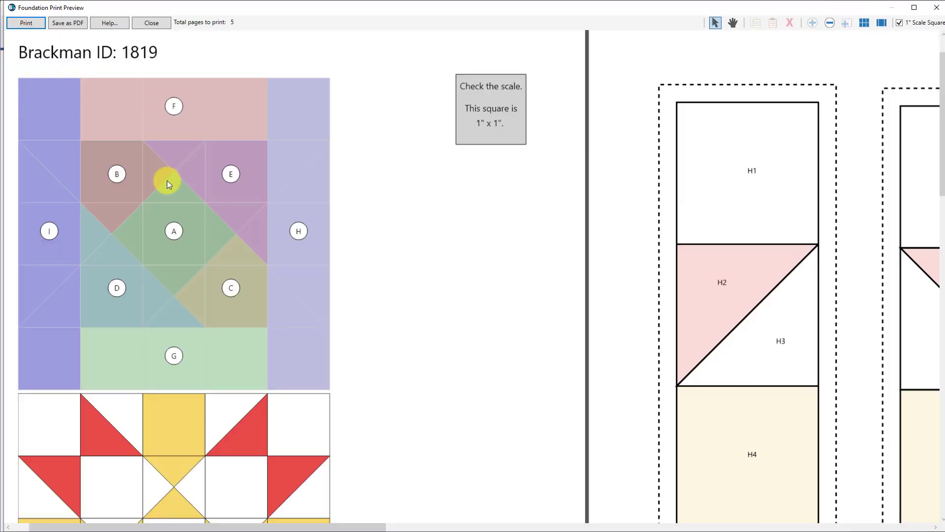
mouse_move(136, 212)
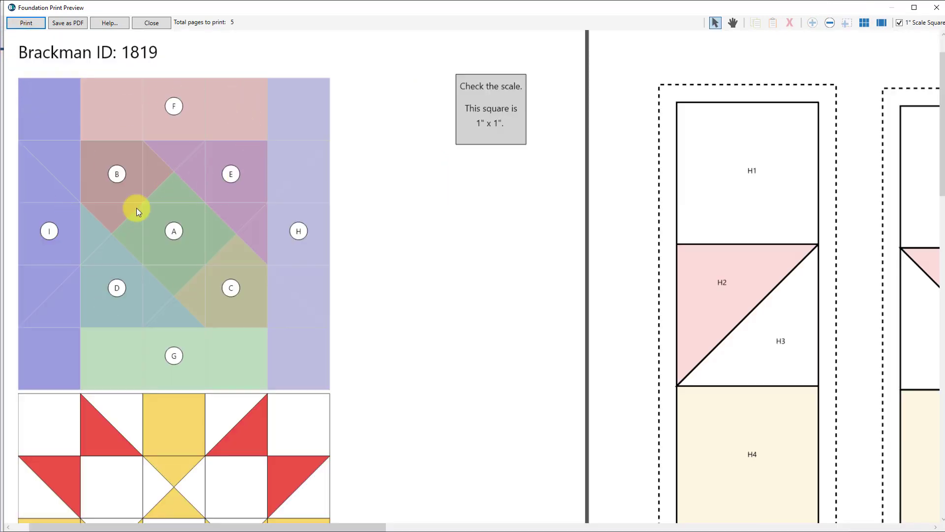
mouse_move(221, 193)
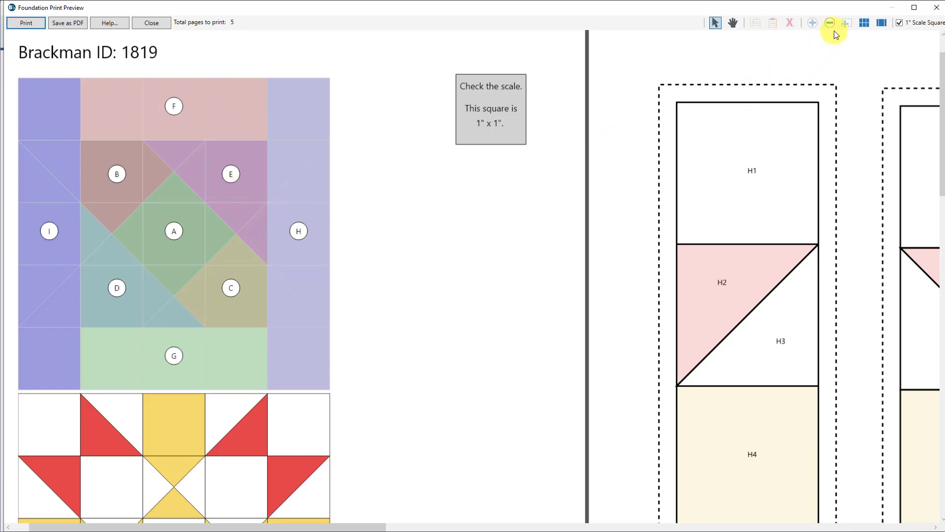
mouse_move(829, 24)
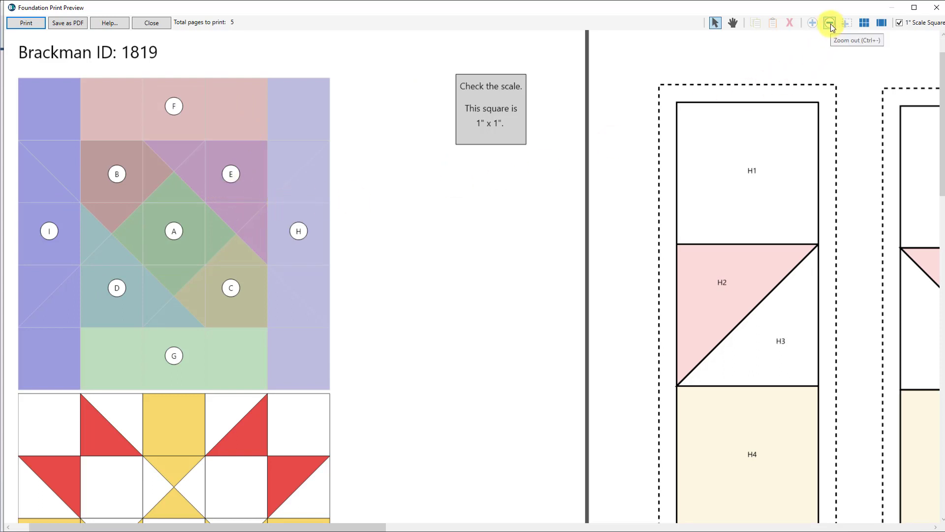
Zoom out repeatedly to show more of the foundation pattern pages.
left_click(831, 23)
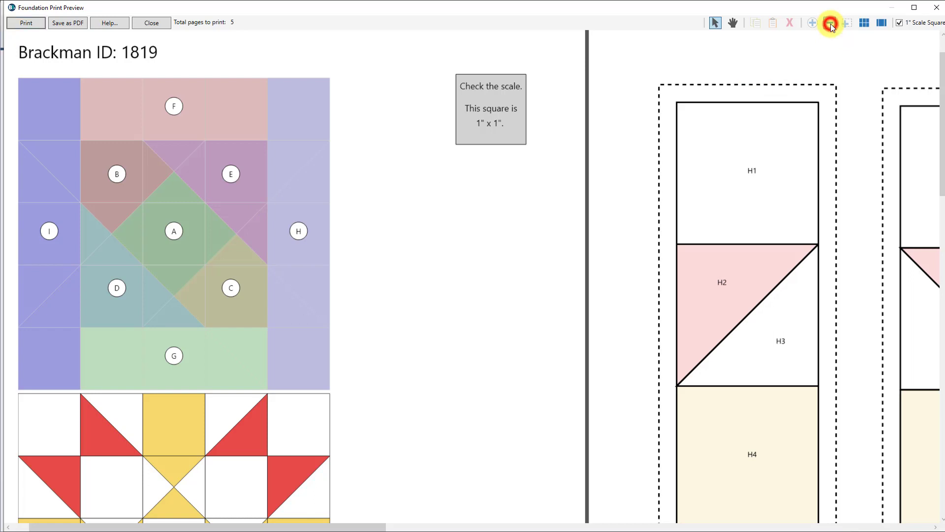
left_click(829, 23)
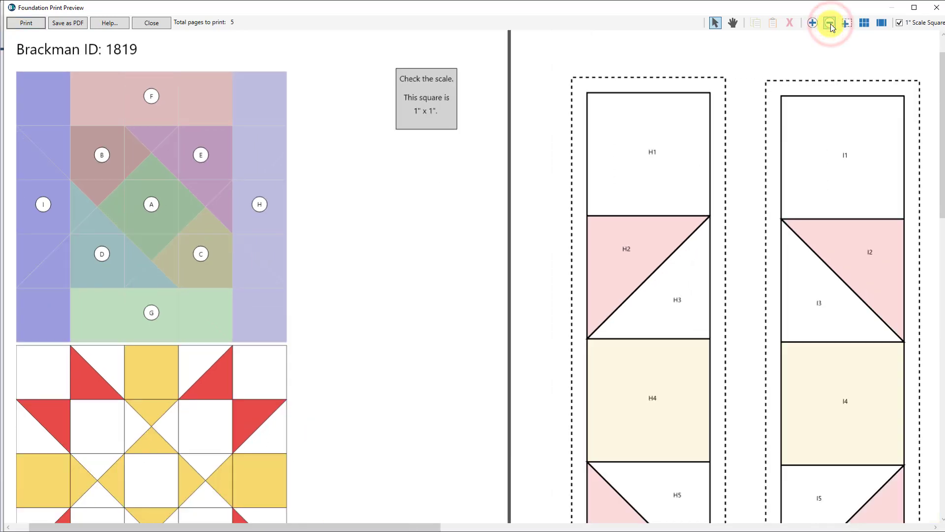
left_click(830, 22)
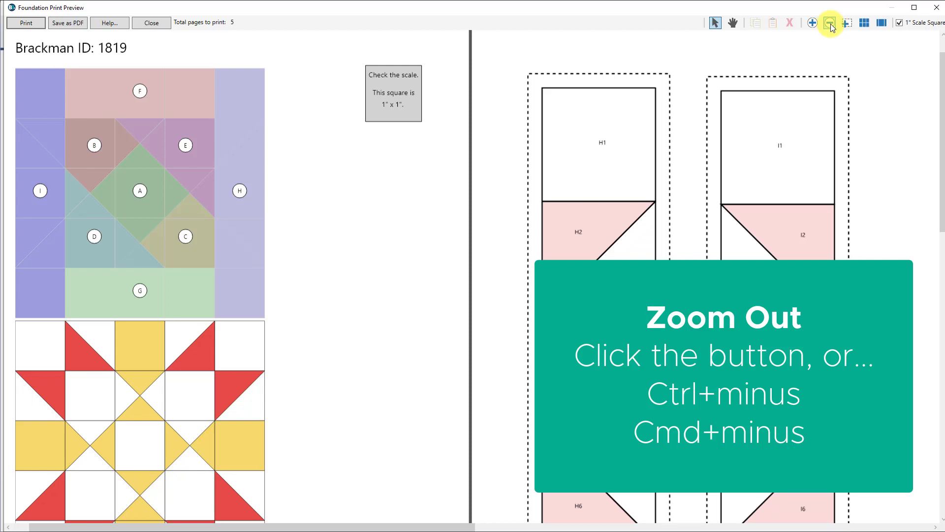
left_click(830, 23)
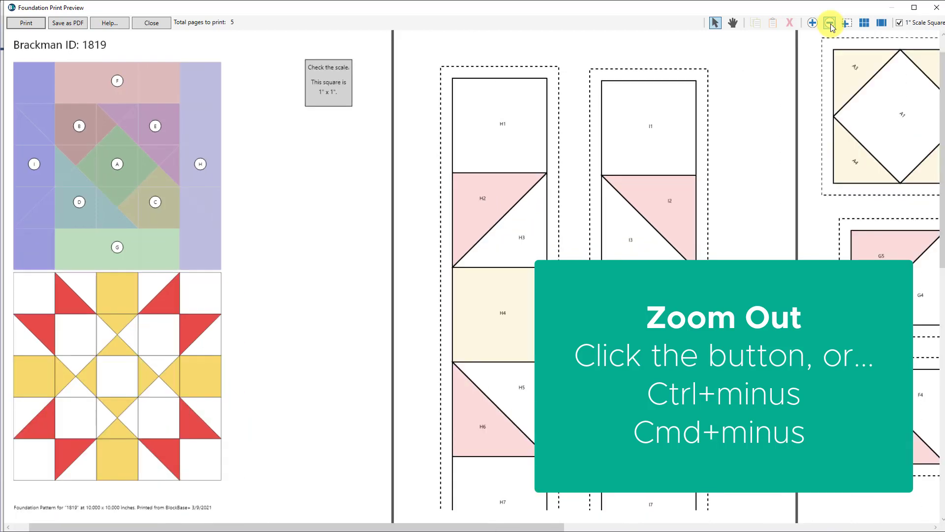
left_click(831, 23)
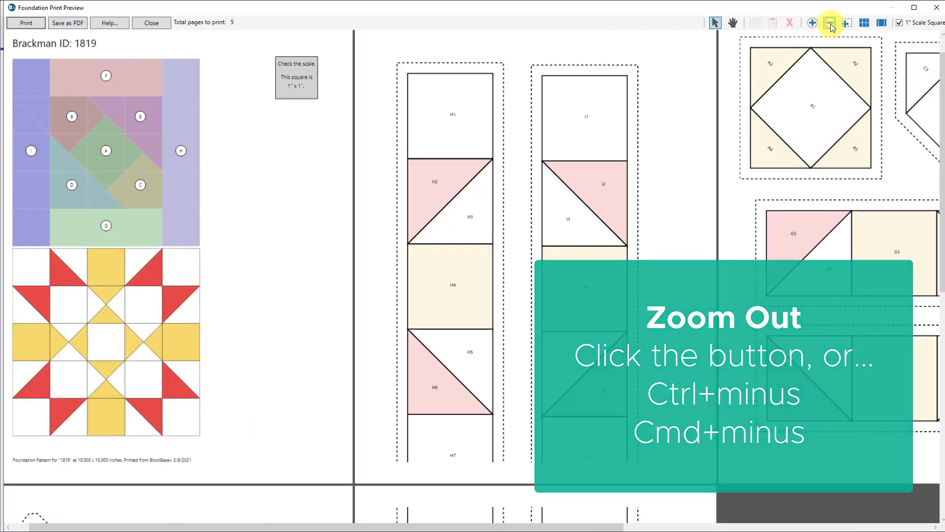
left_click(813, 23)
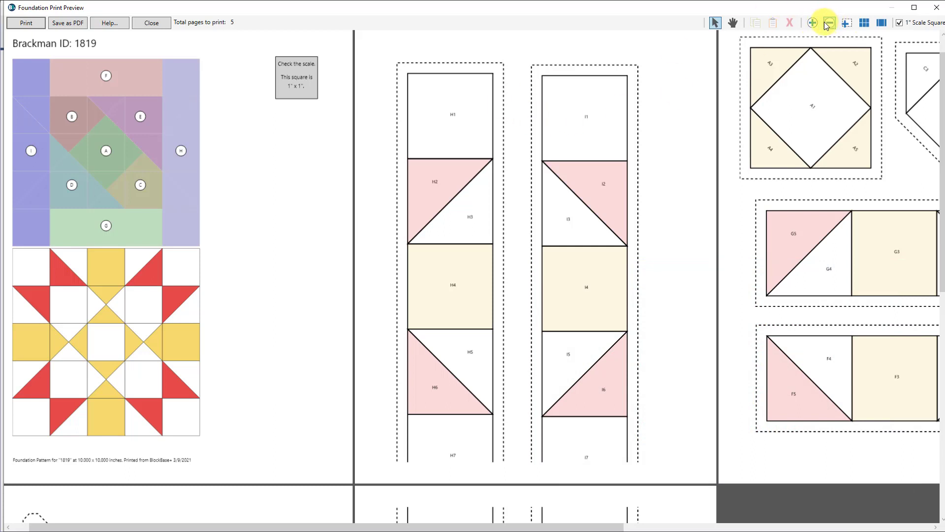
Zoom in several times, then fit all five pages into view.
left_click(813, 23)
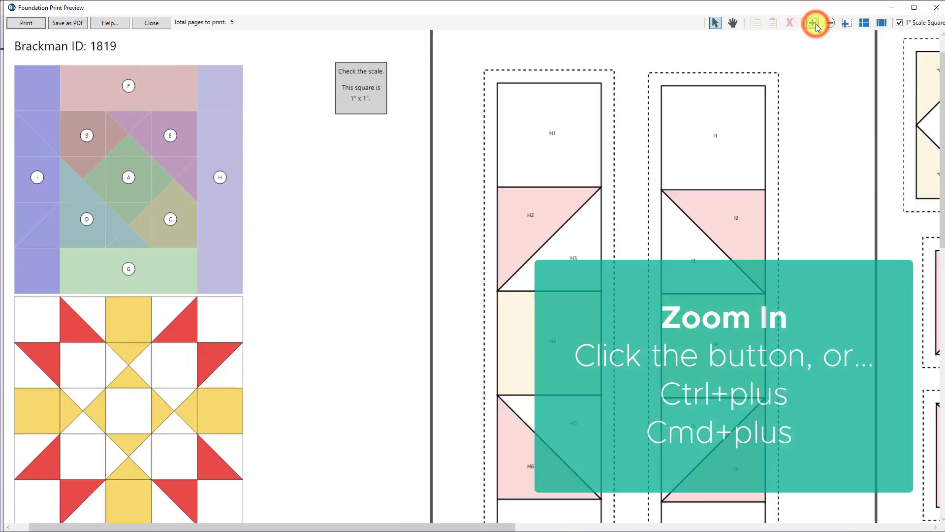
left_click(815, 23)
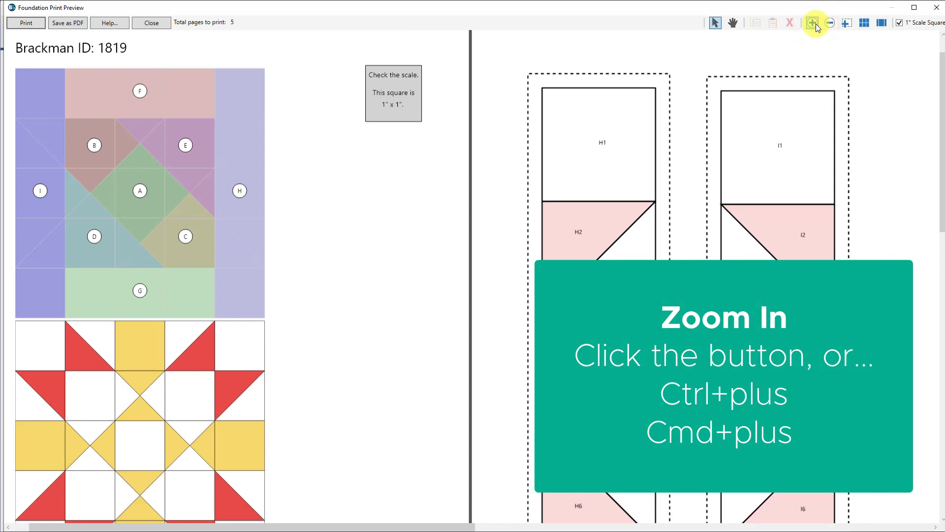
left_click(812, 22)
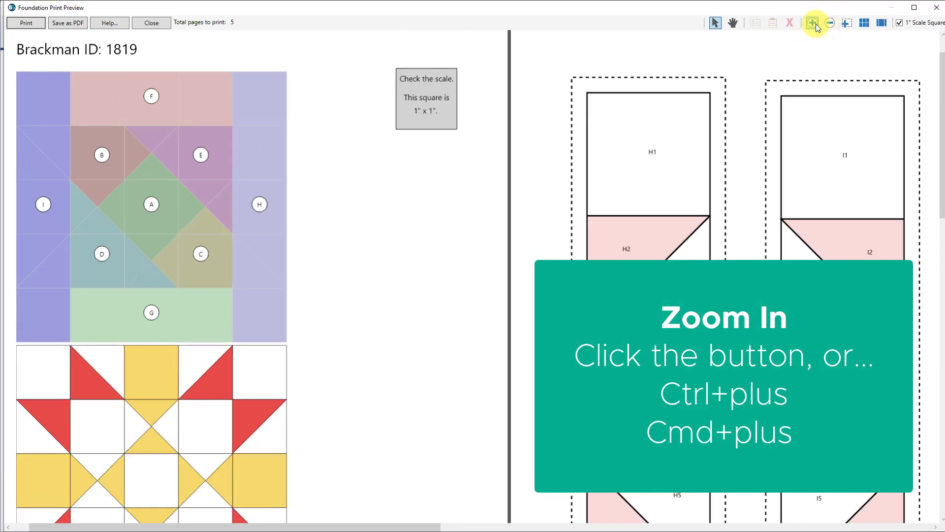
left_click(813, 22)
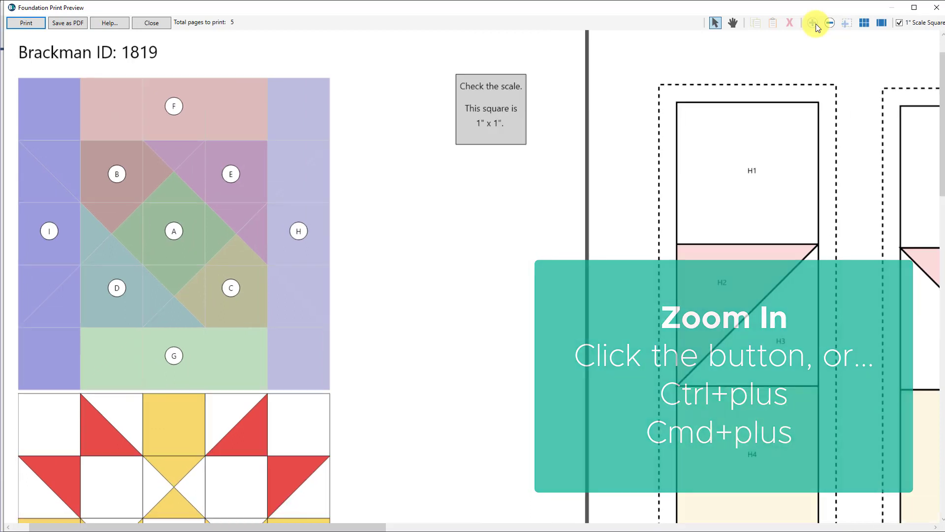
left_click(814, 23)
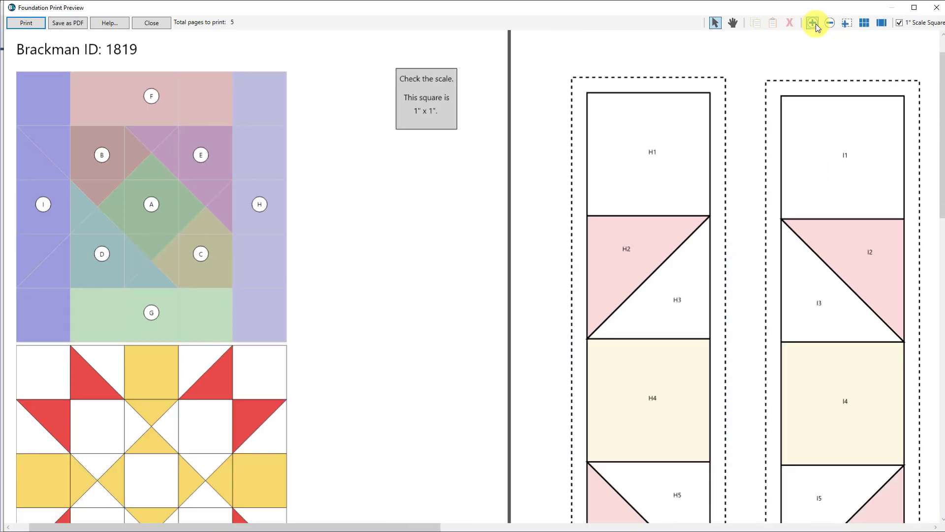
left_click(814, 23)
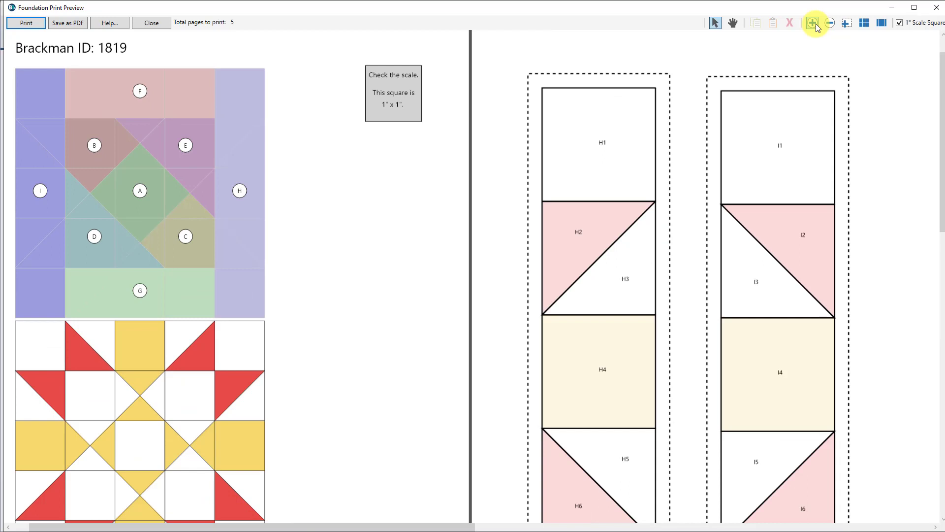
left_click(813, 23)
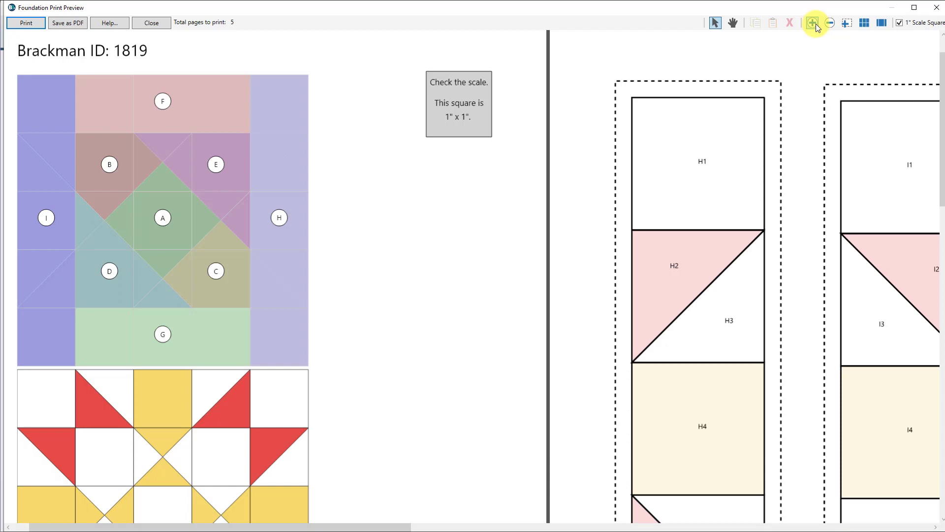
mouse_move(818, 43)
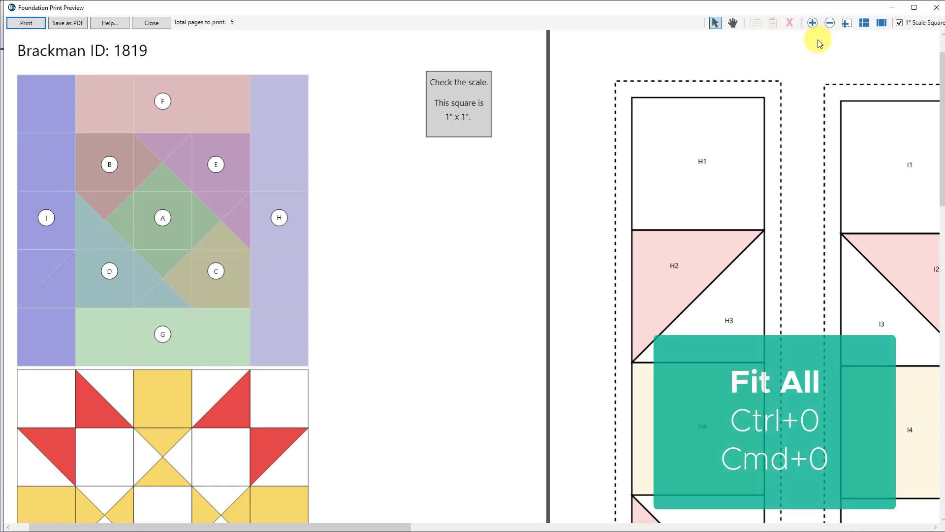
left_click(846, 23)
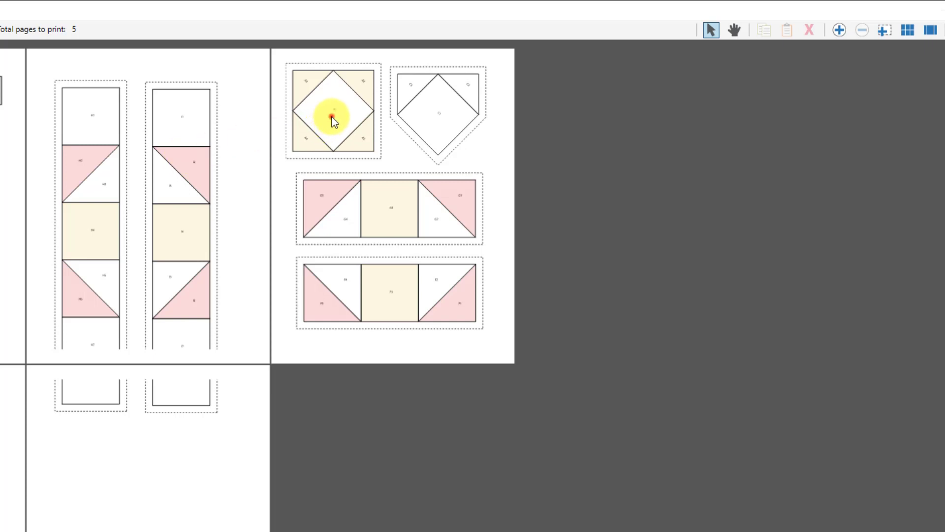
Copy the square-in-a-square unit onto page four below the H and I strips.
left_click(331, 112)
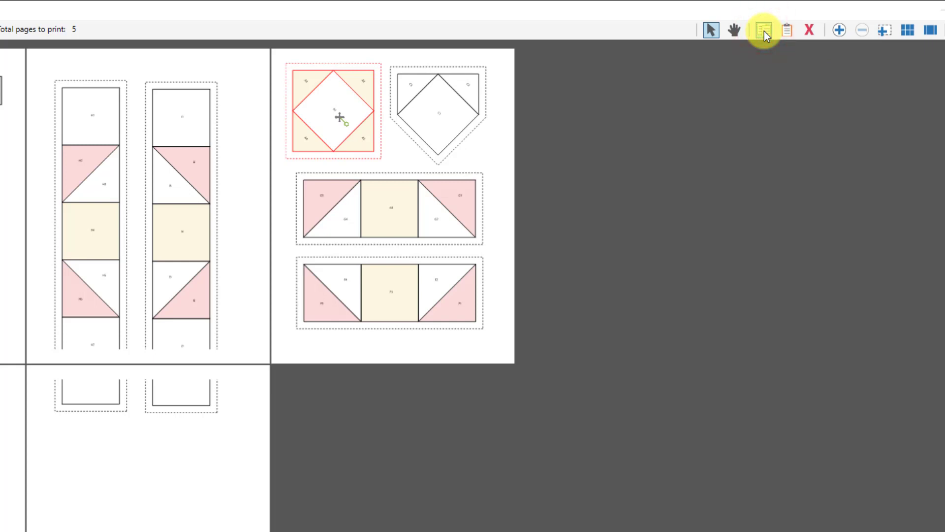
mouse_move(786, 30)
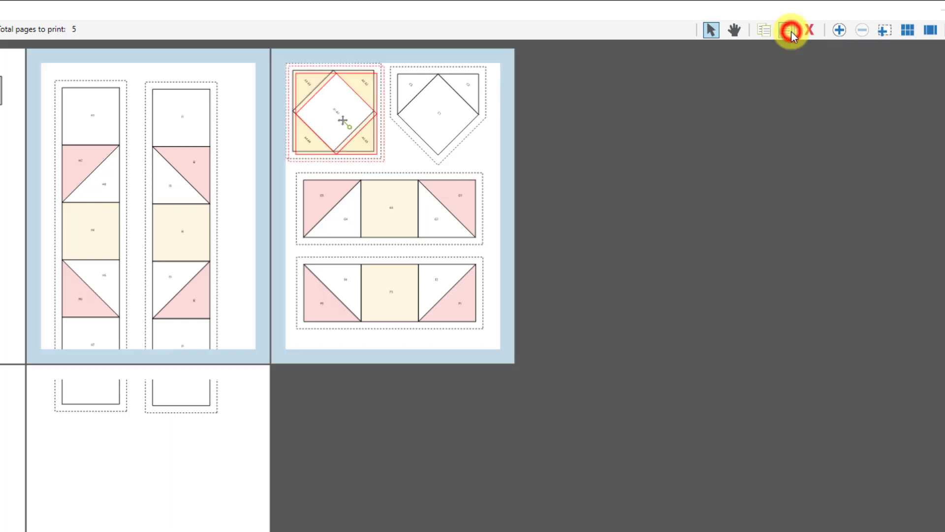
left_click(785, 29)
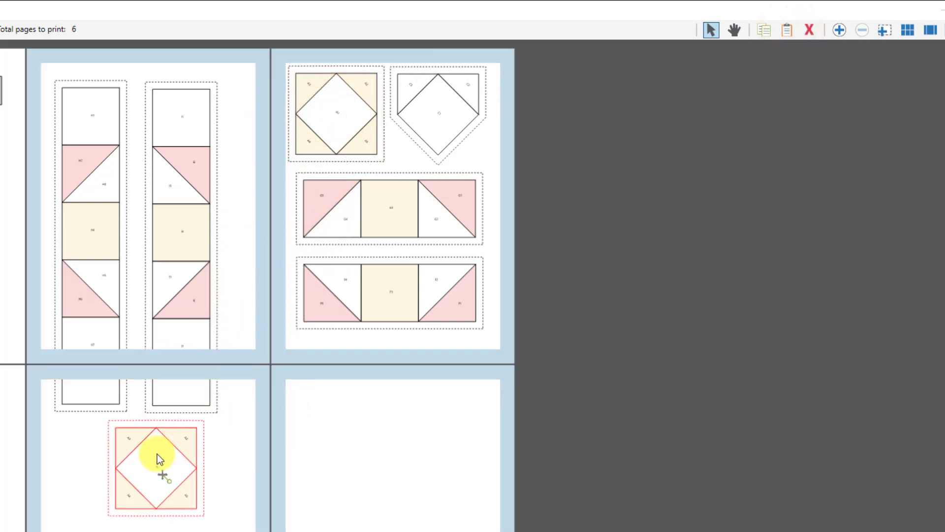
left_click_drag(155, 468, 100, 476)
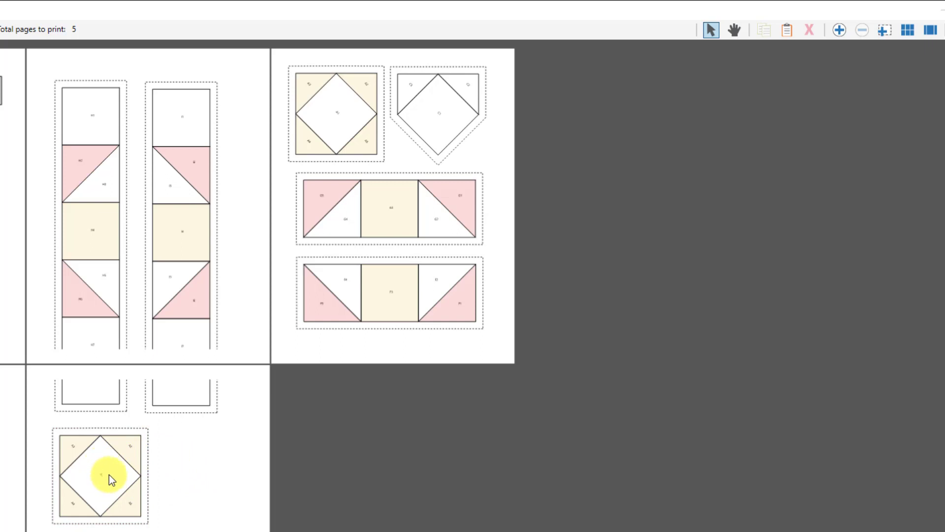
left_click(100, 475)
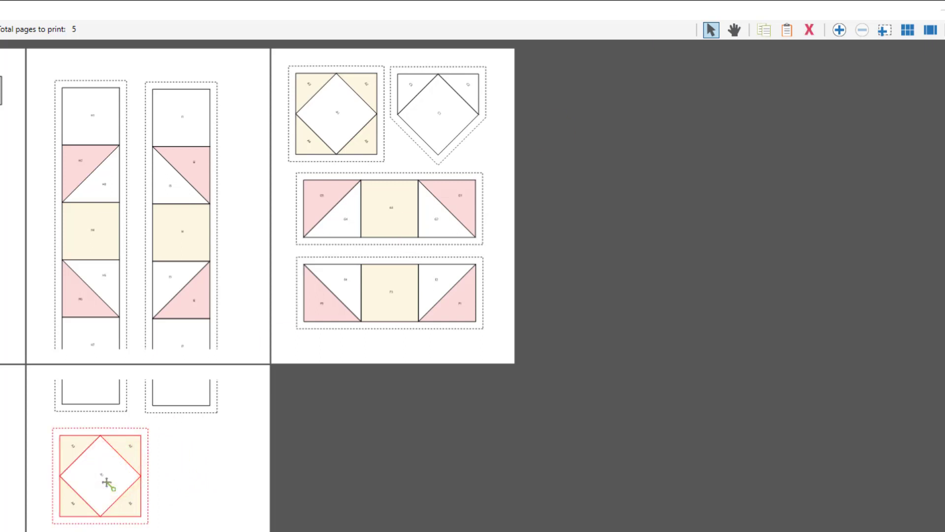
mouse_move(809, 30)
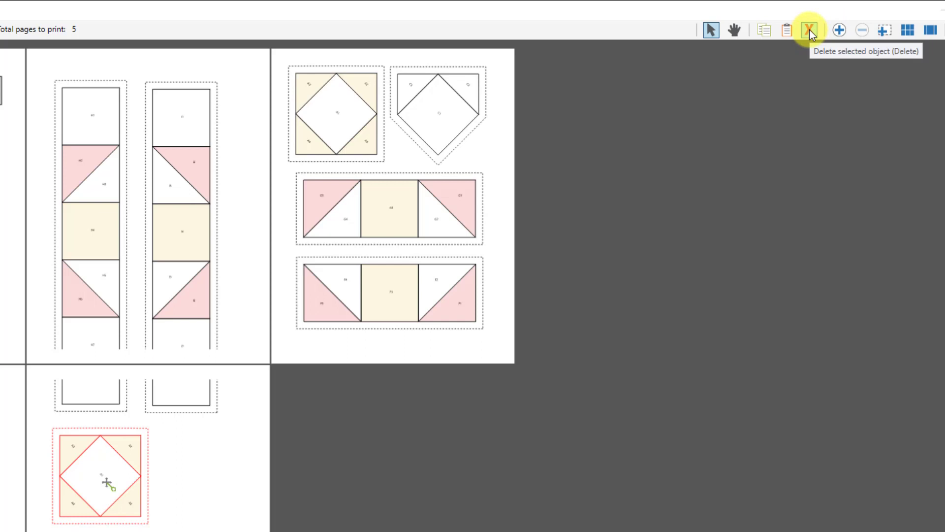
left_click(809, 30)
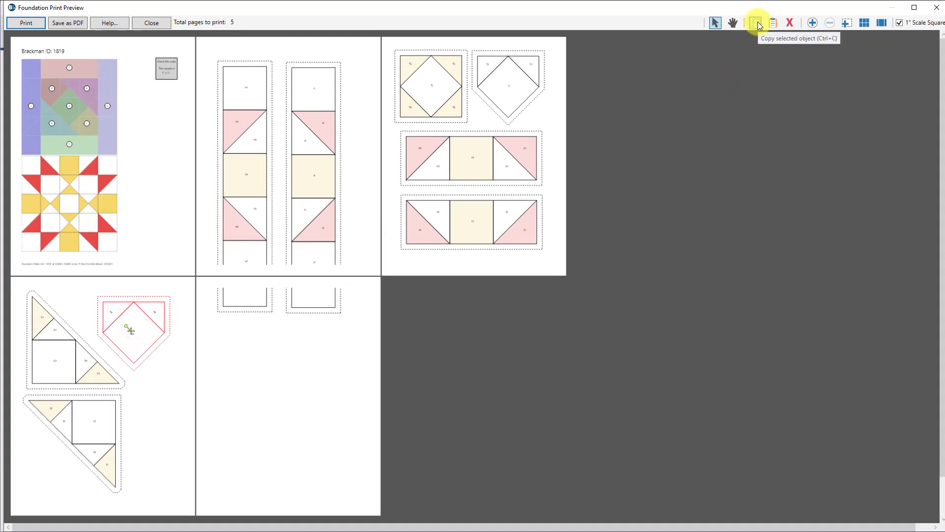
left_click(755, 22)
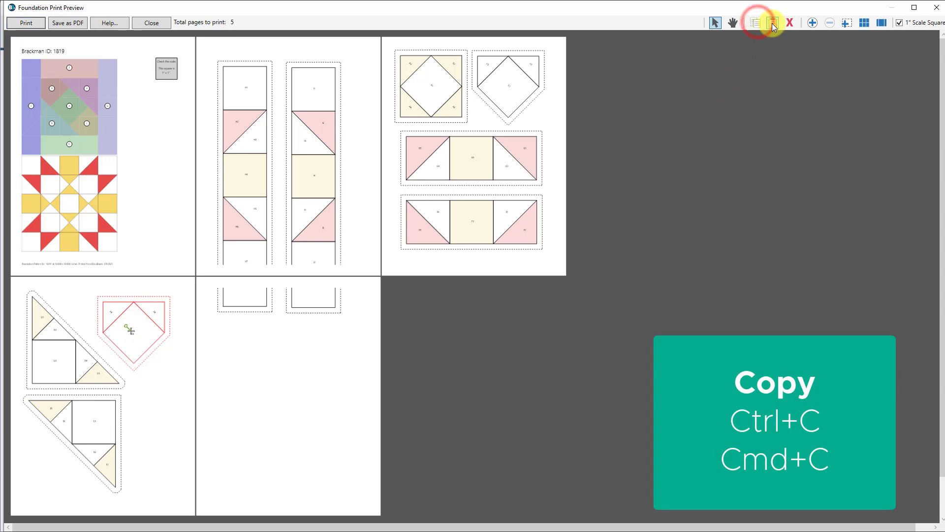
mouse_move(773, 22)
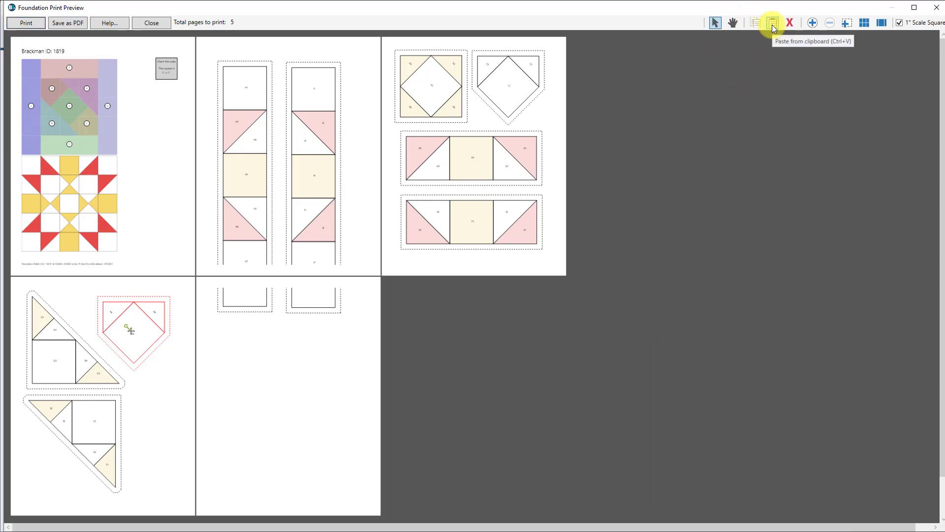
left_click(771, 22)
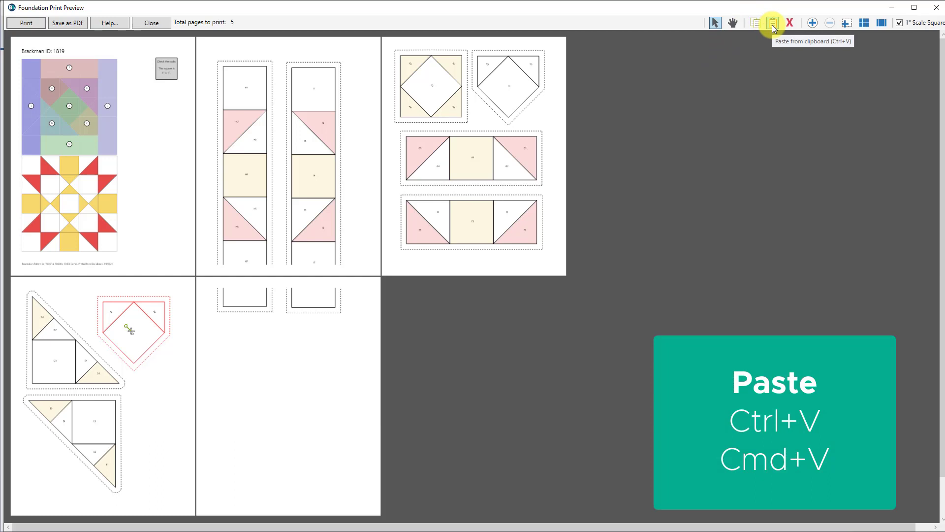
left_click(772, 22)
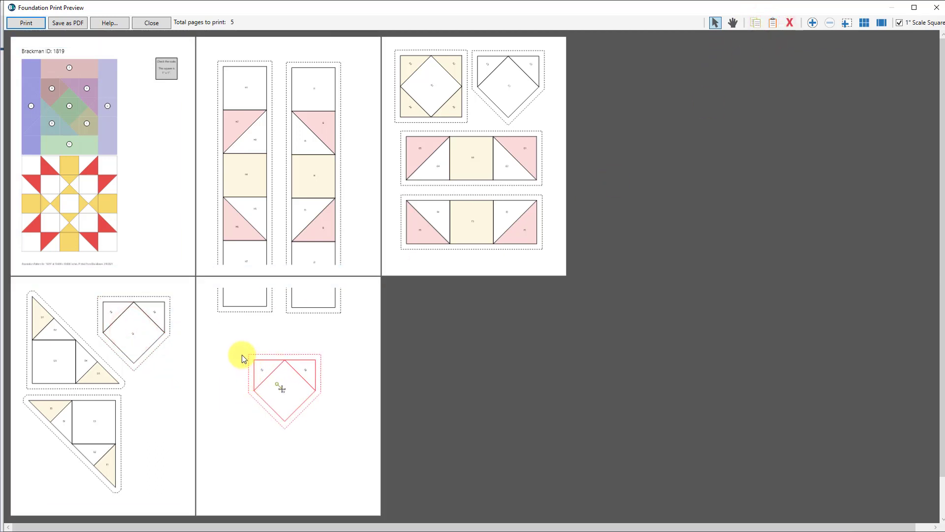
key("Delete")
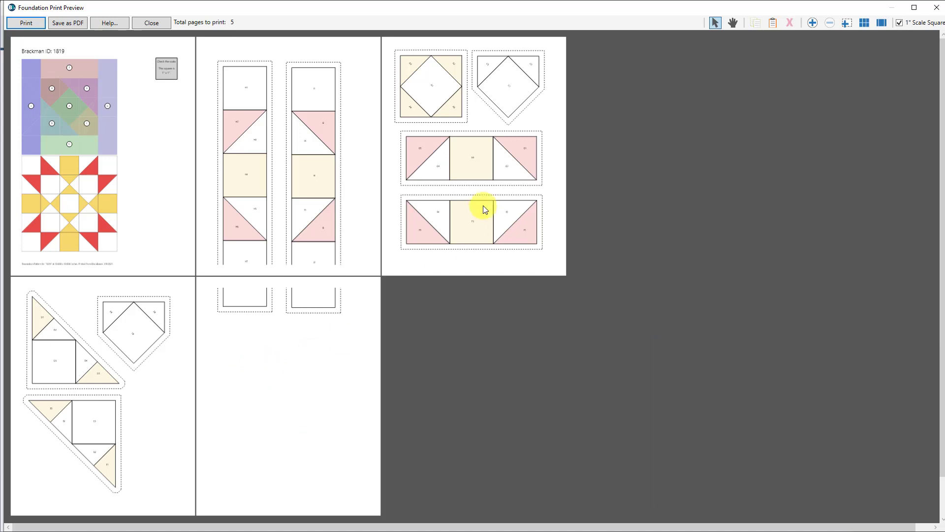
mouse_move(244, 310)
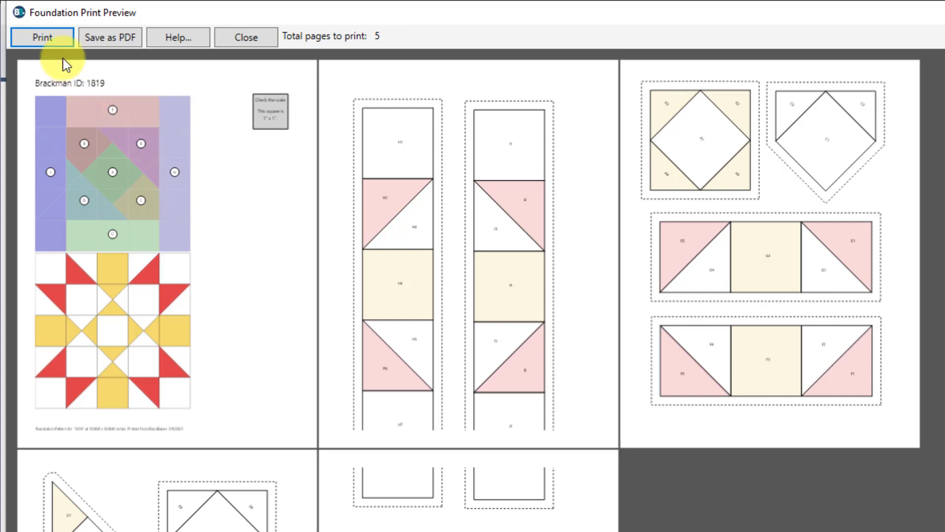
left_click(42, 37)
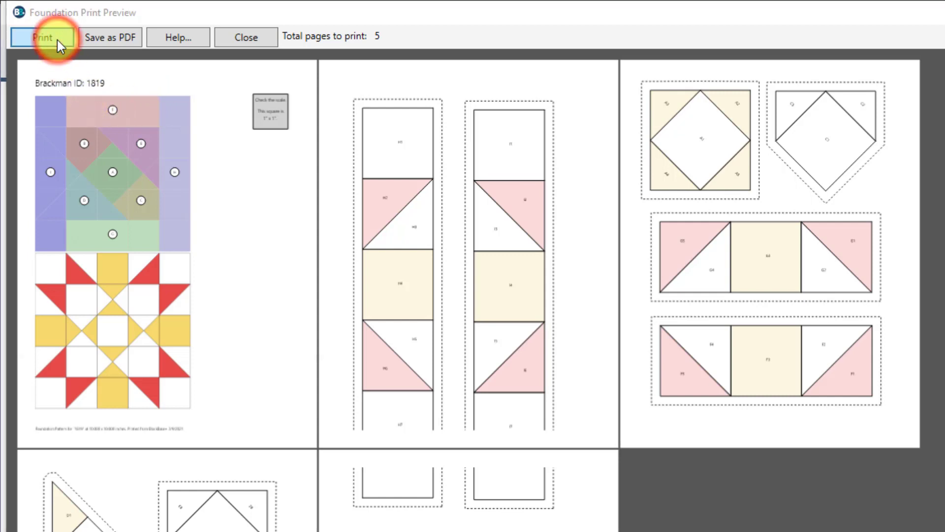
left_click(42, 37)
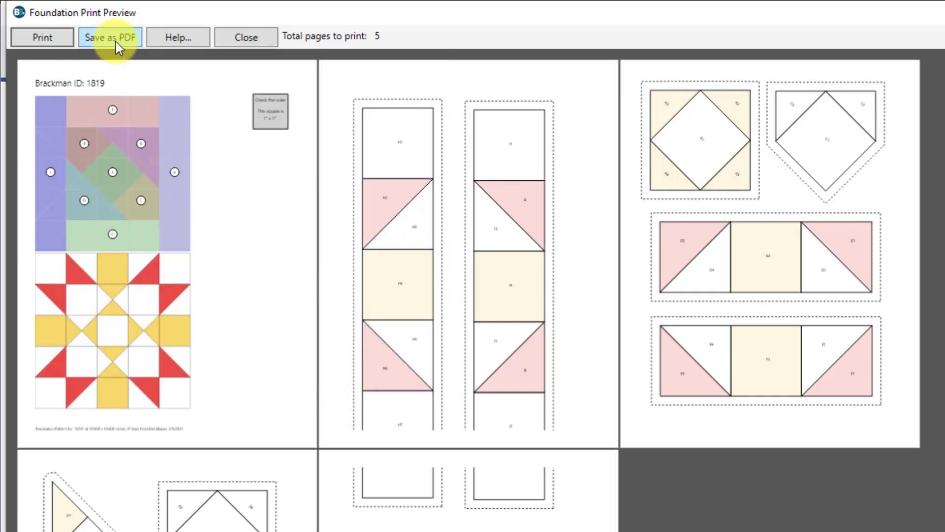
Save the foundation pages as PDF, renaming the file to '1819-foundation'.
left_click(110, 37)
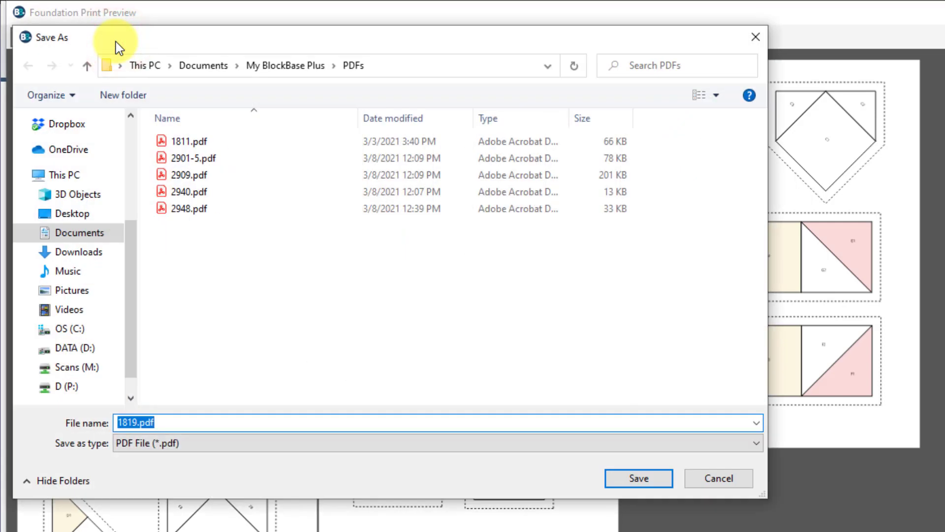
mouse_move(146, 65)
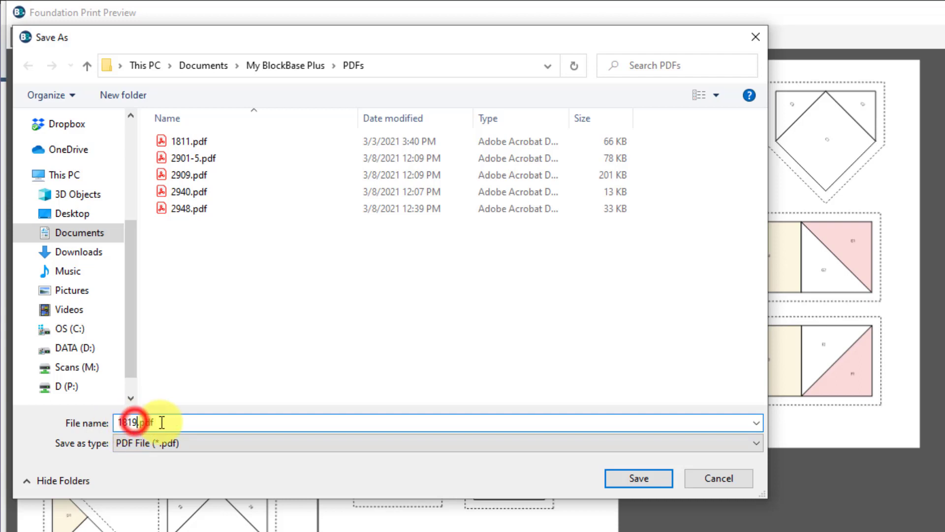
type("-")
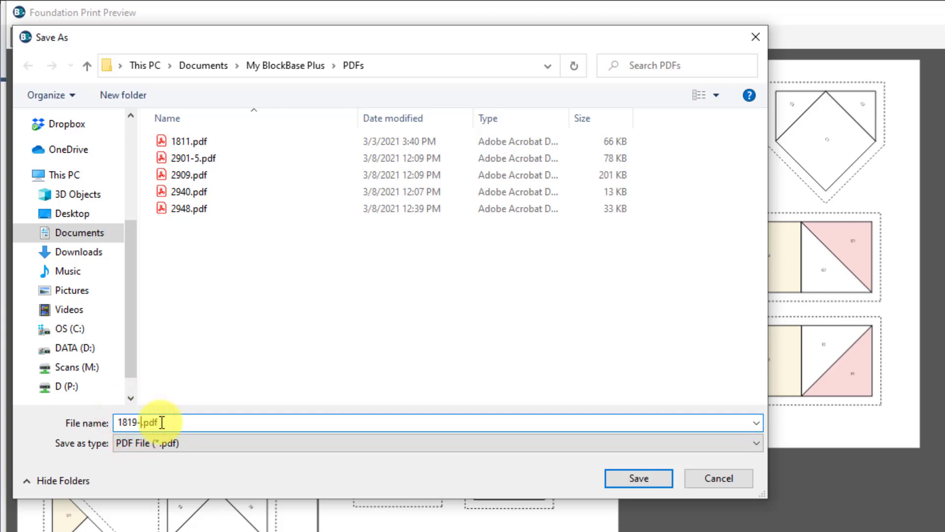
type("foun")
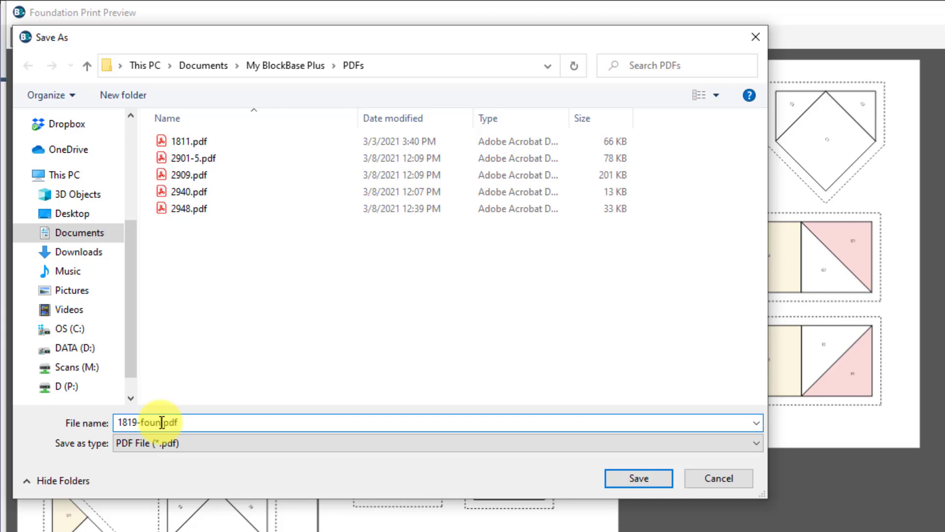
type("dation")
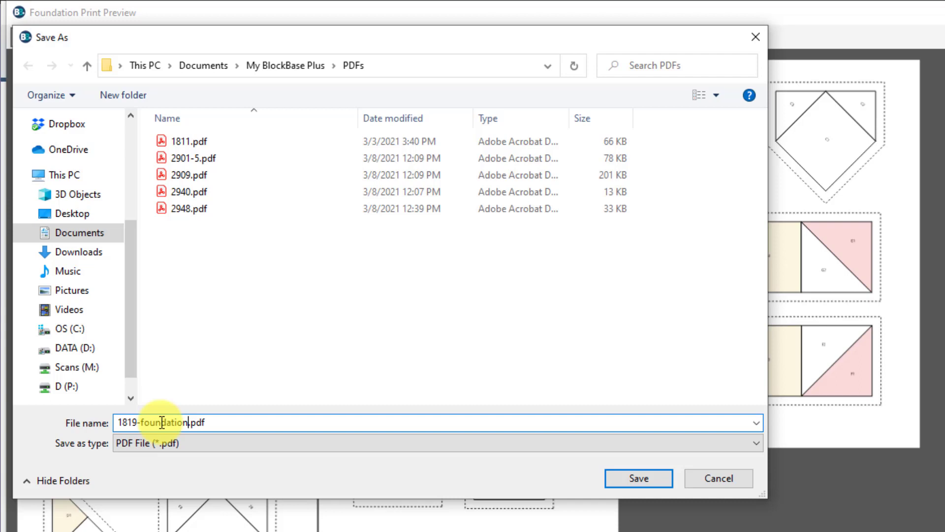
mouse_move(224, 418)
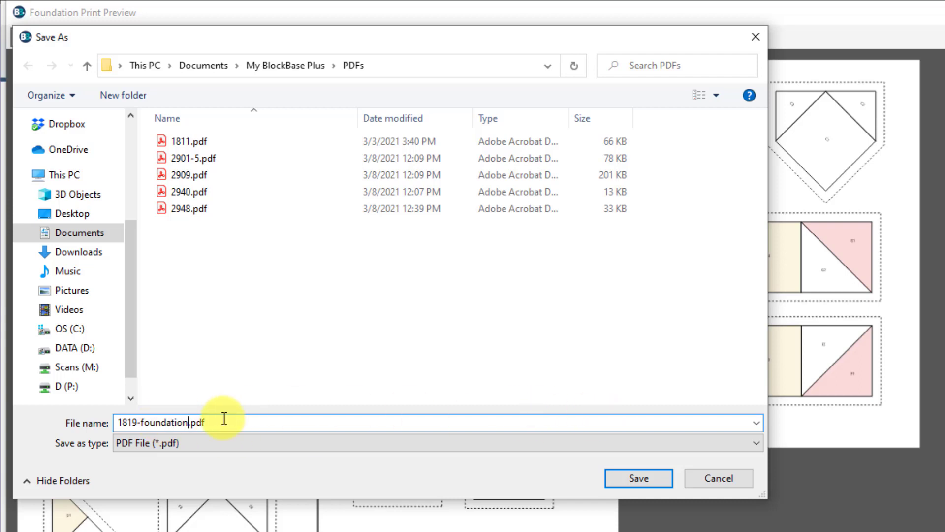
mouse_move(638, 477)
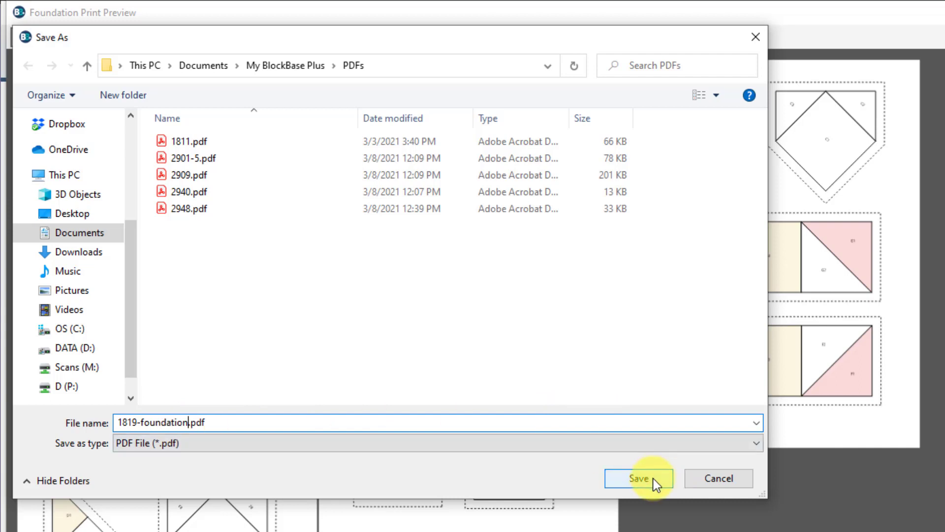
left_click(639, 478)
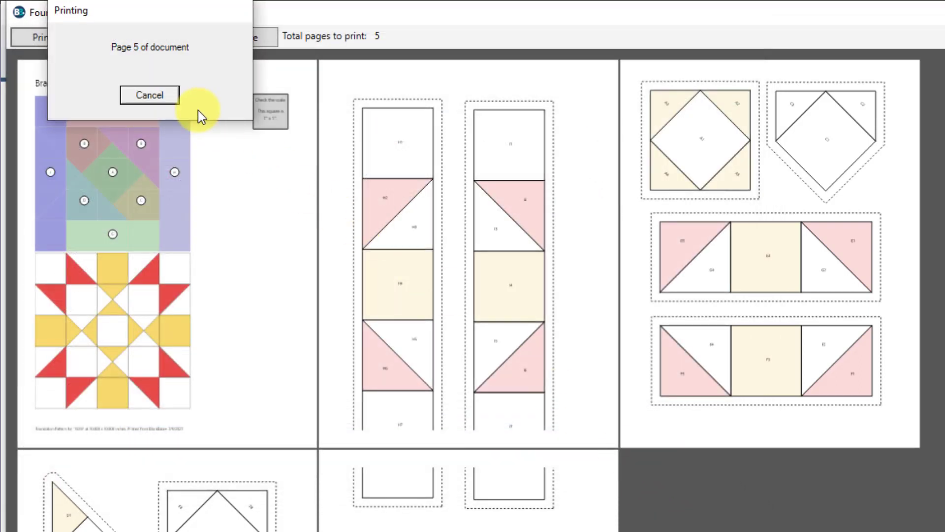
Check File Explorer's PDFs folder for the 204 KB 1819-foundation.pdf, then return to the preview.
left_click(149, 94)
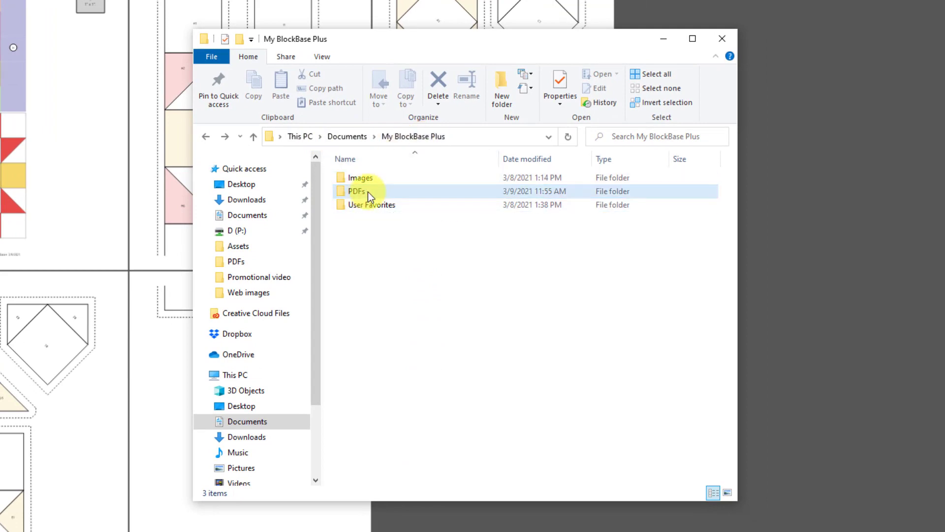
double_click(356, 191)
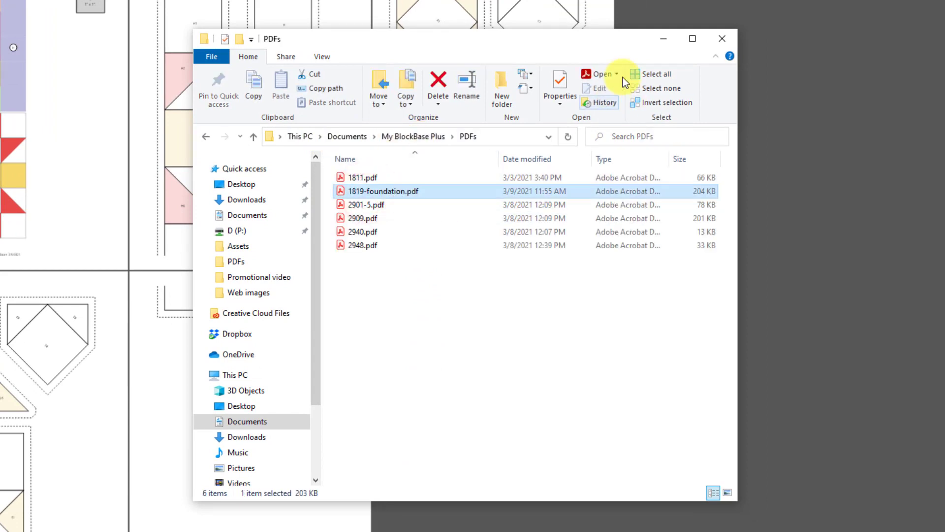
left_click(598, 74)
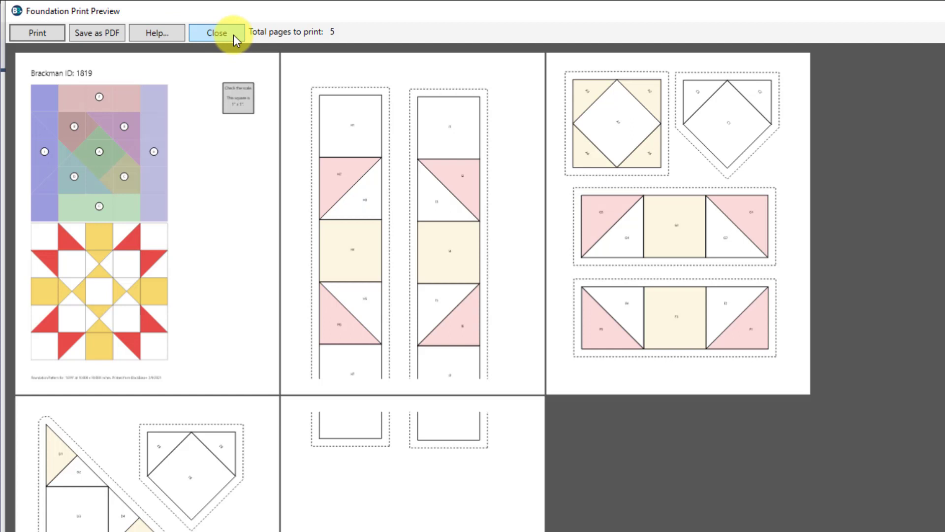
Close Foundation Print Preview and the Print Foundation dialog.
left_click(216, 33)
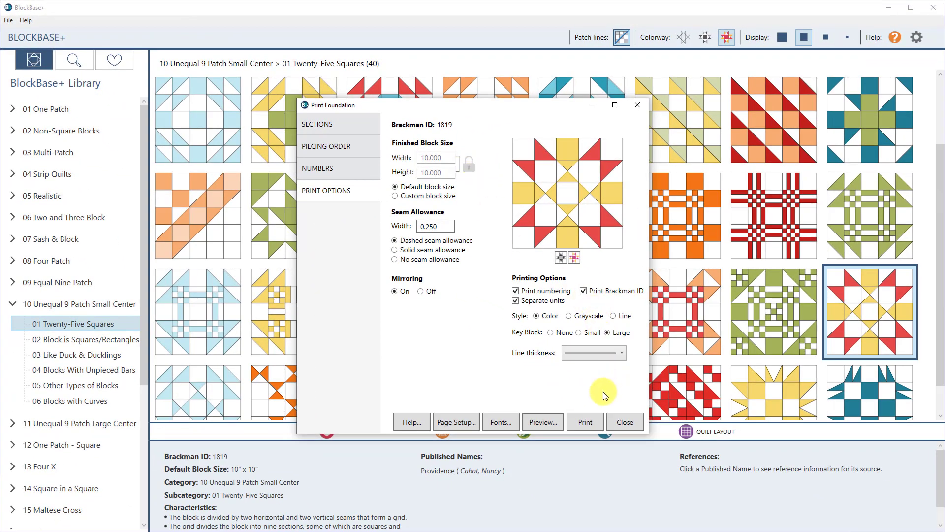
mouse_move(542, 421)
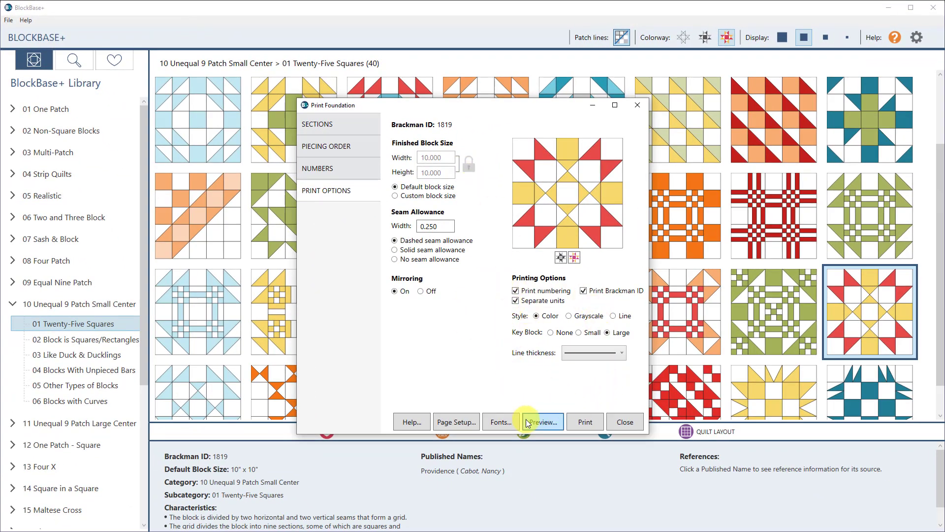
mouse_move(625, 421)
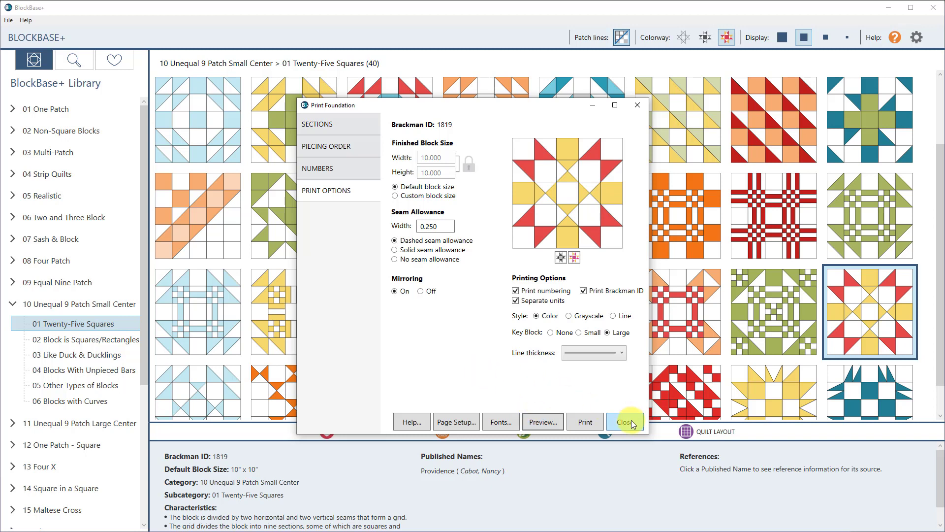
left_click(626, 421)
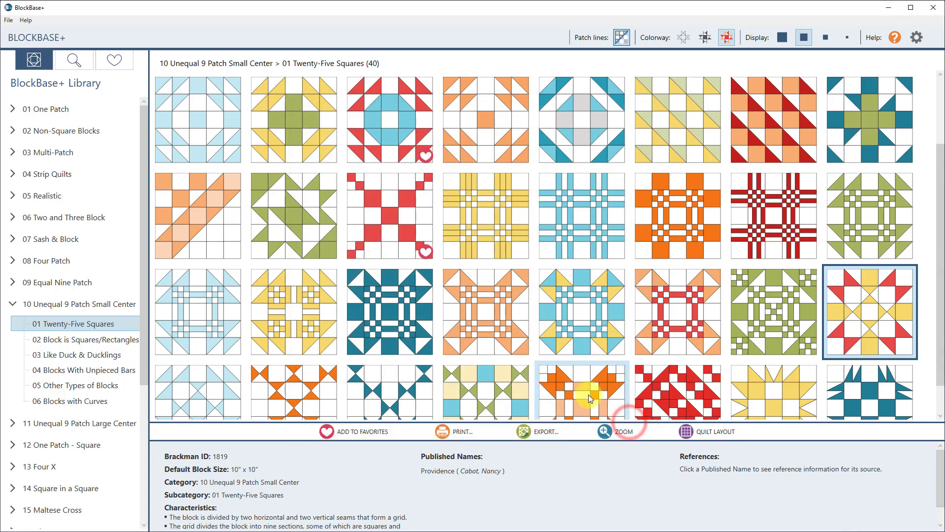